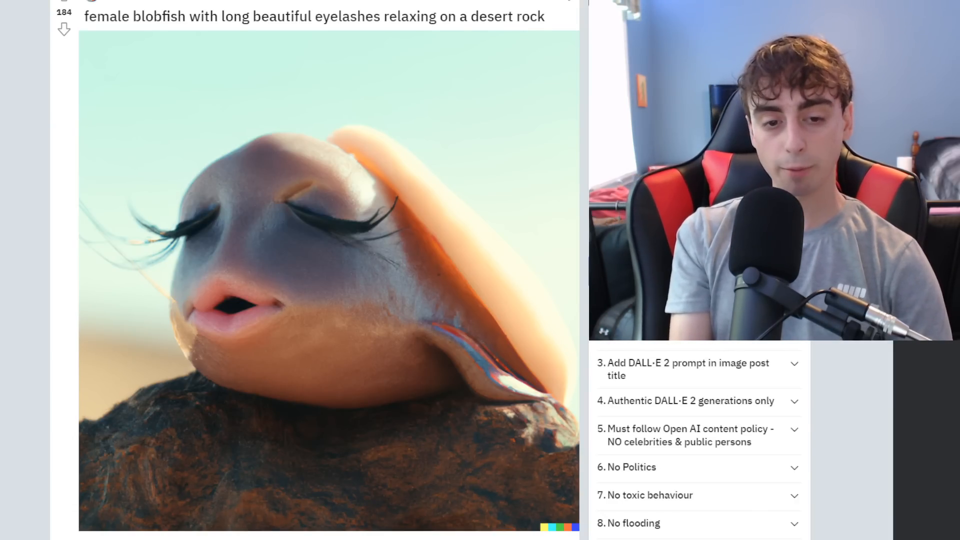
# Scroll the Reddit DALL-E 2 feed down to the comment thread on bugs and new pricing.
pyautogui.scroll(-3)
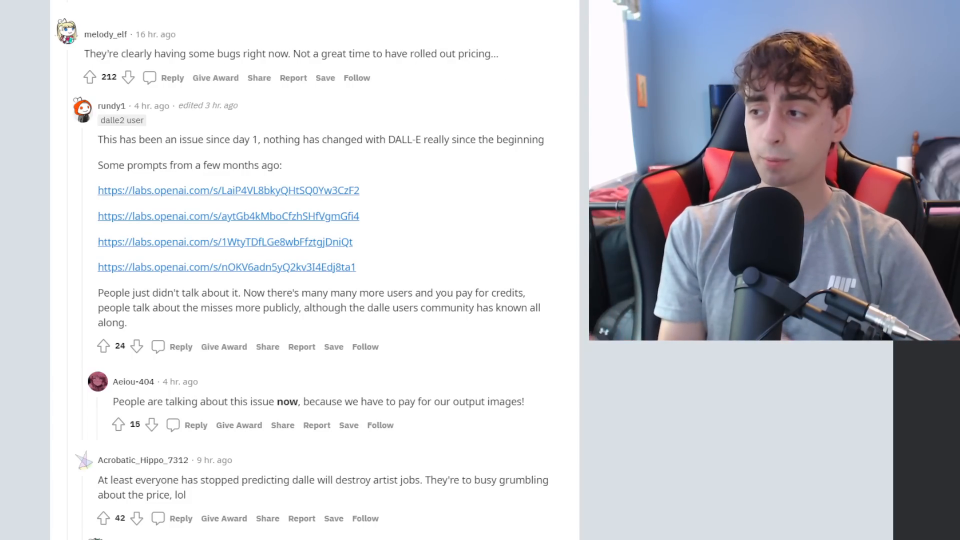
# Scroll further through the thread to replies about restructuring prompts and output quality.
pyautogui.scroll(-3)
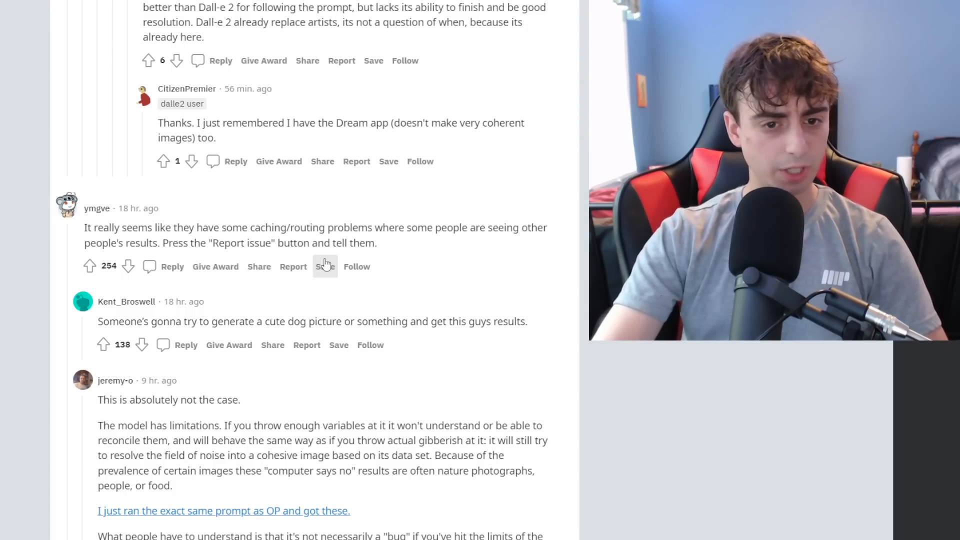
pyautogui.scroll(-3)
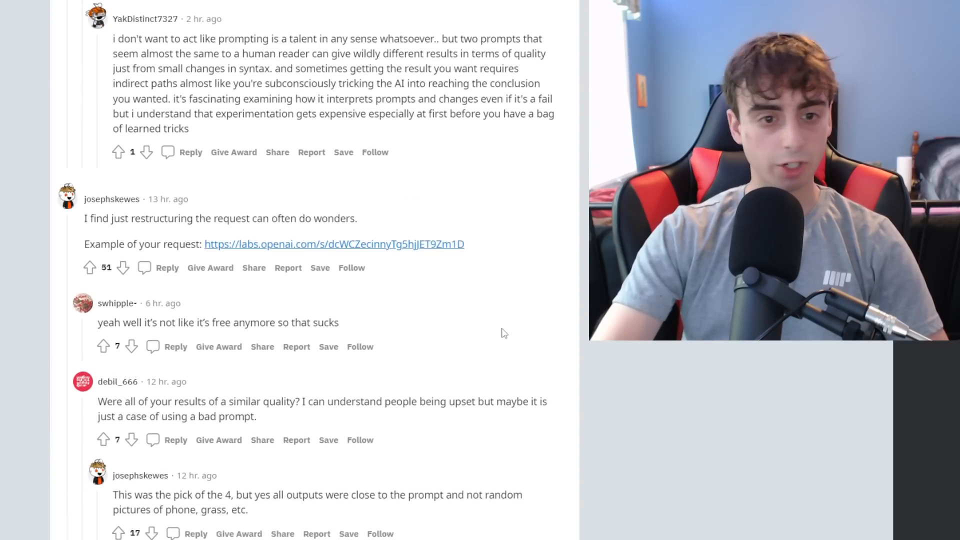
pyautogui.scroll(-3)
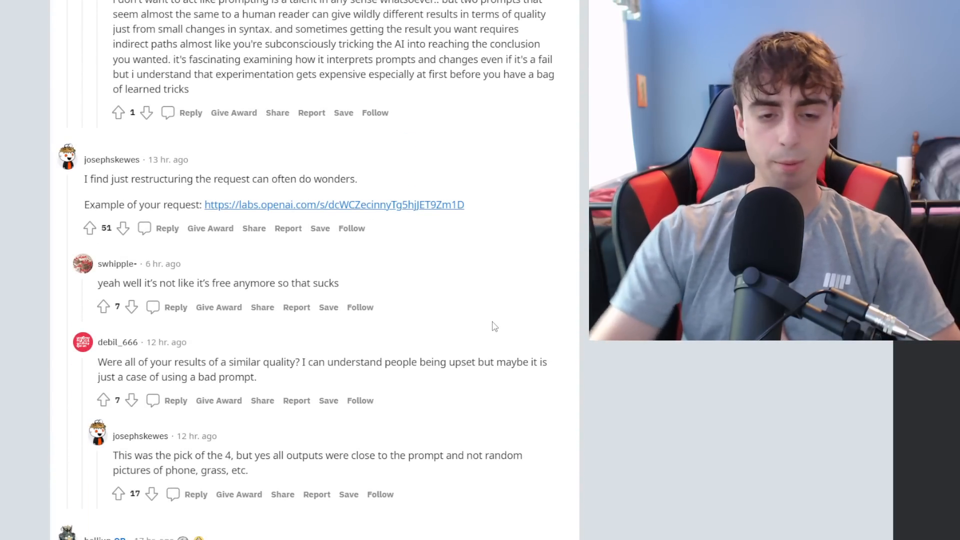
pyautogui.scroll(-3)
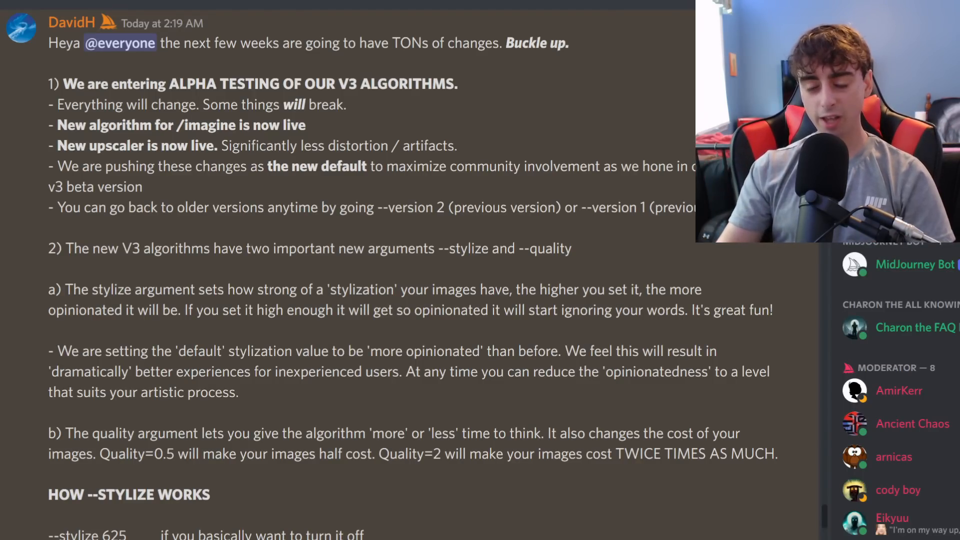
# Scroll the V3 alpha announcement down to the HOW --STYLIZE WORKS value list.
pyautogui.scroll(-3)
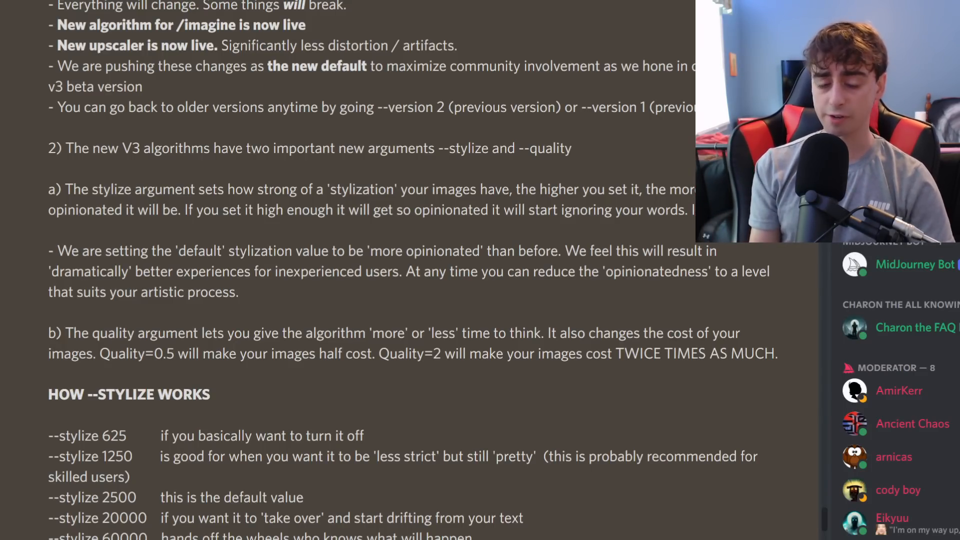
pyautogui.scroll(-3)
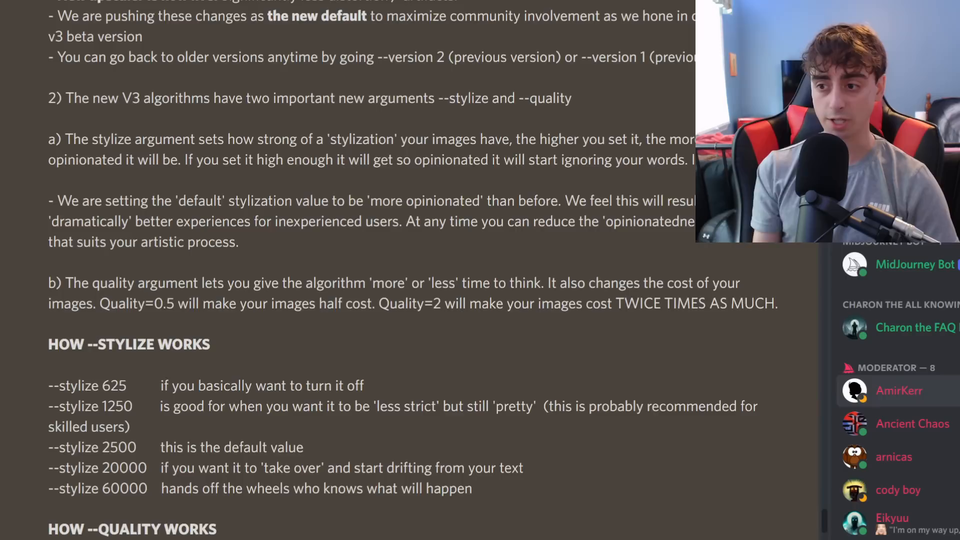
# Read the HOW --QUALITY WORKS section, highlighting four lines about quality values and costs.
pyautogui.scroll(-3)
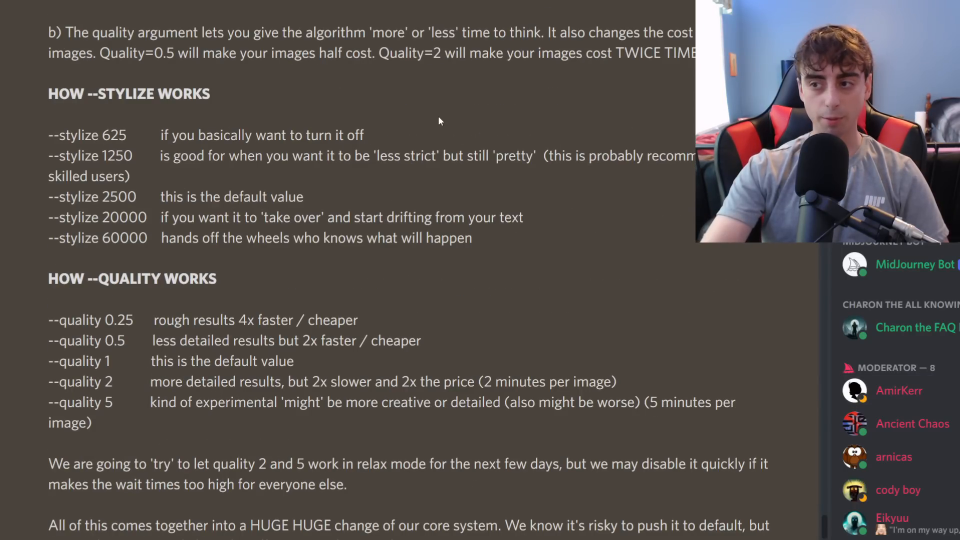
pyautogui.moveTo(49, 135); pyautogui.dragTo(367, 135)
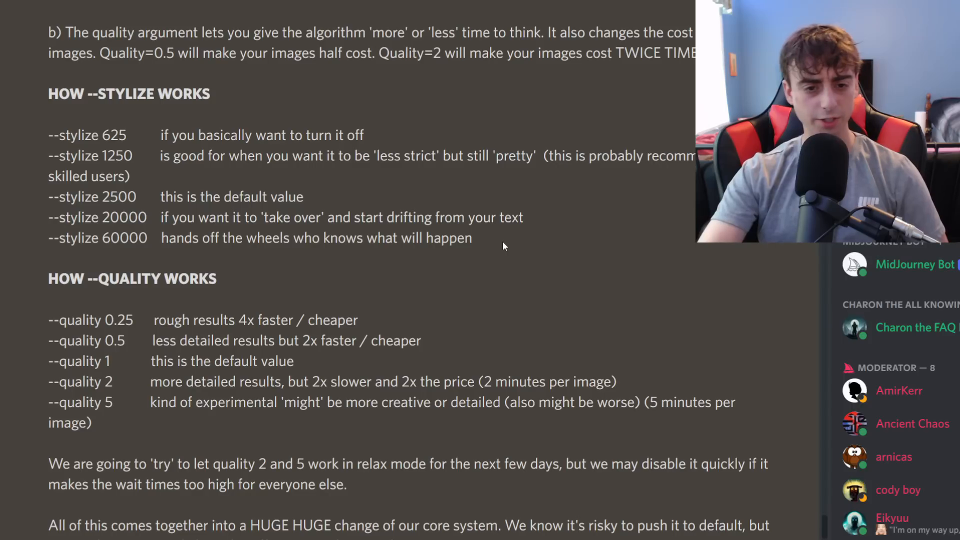
pyautogui.moveTo(48, 238); pyautogui.dragTo(471, 238)
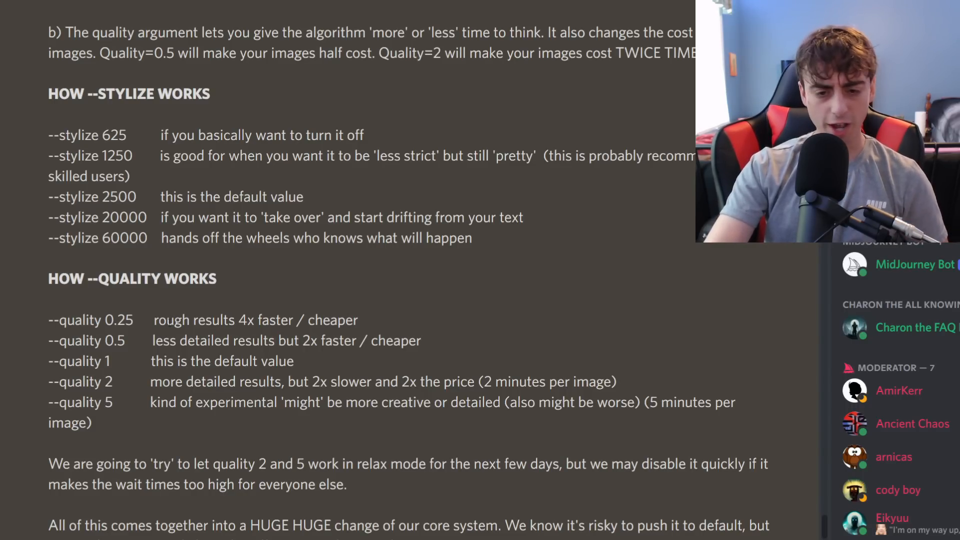
pyautogui.moveTo(238, 319); pyautogui.dragTo(358, 319)
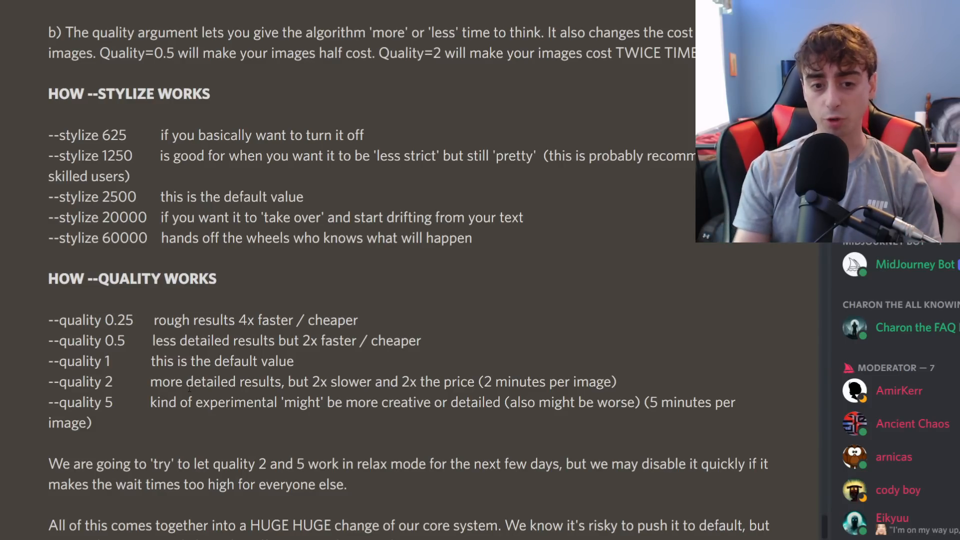
pyautogui.moveTo(103, 402); pyautogui.dragTo(248, 401)
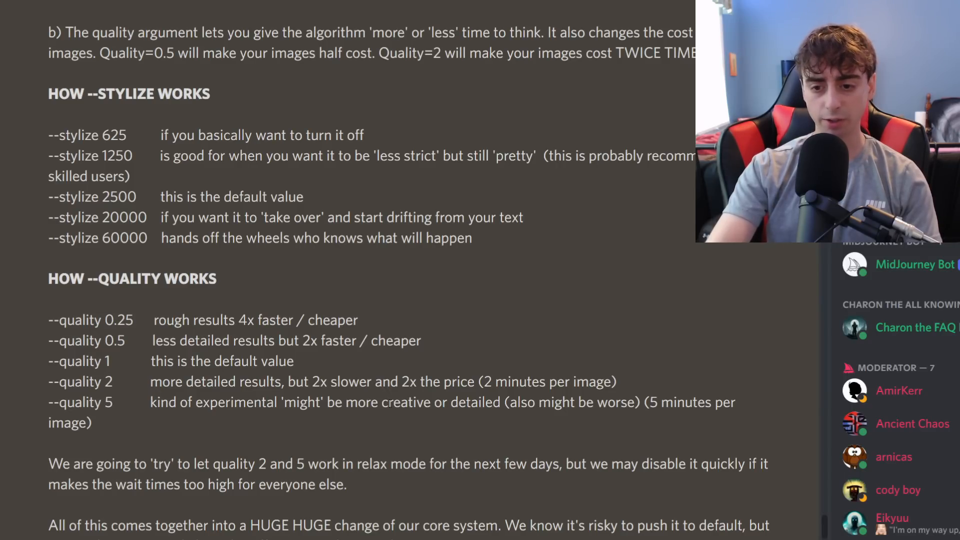
pyautogui.moveTo(410, 417)
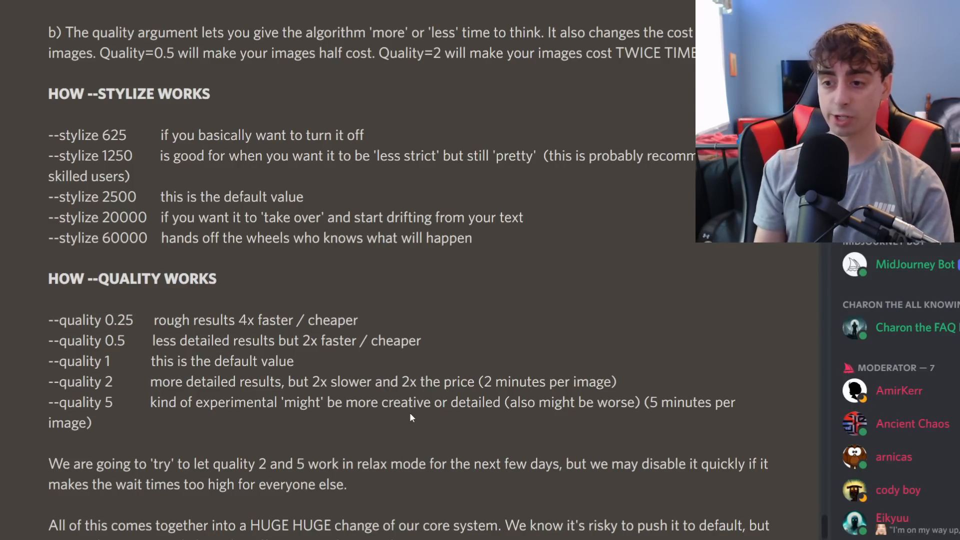
pyautogui.scroll(-3)
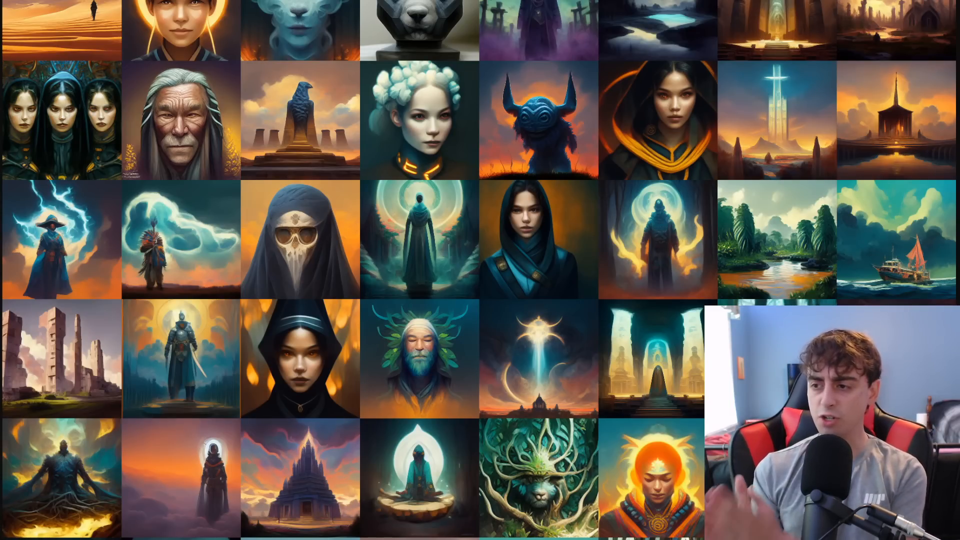
# Scroll down through the Midjourney showcase grid of fantasy artworks to the creator-credited feed.
pyautogui.scroll(-3)
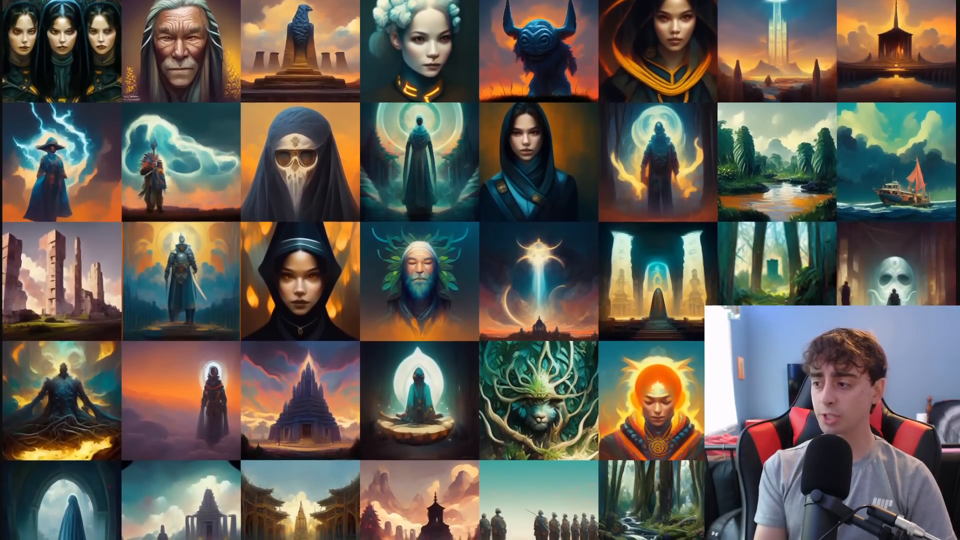
pyautogui.scroll(-3)
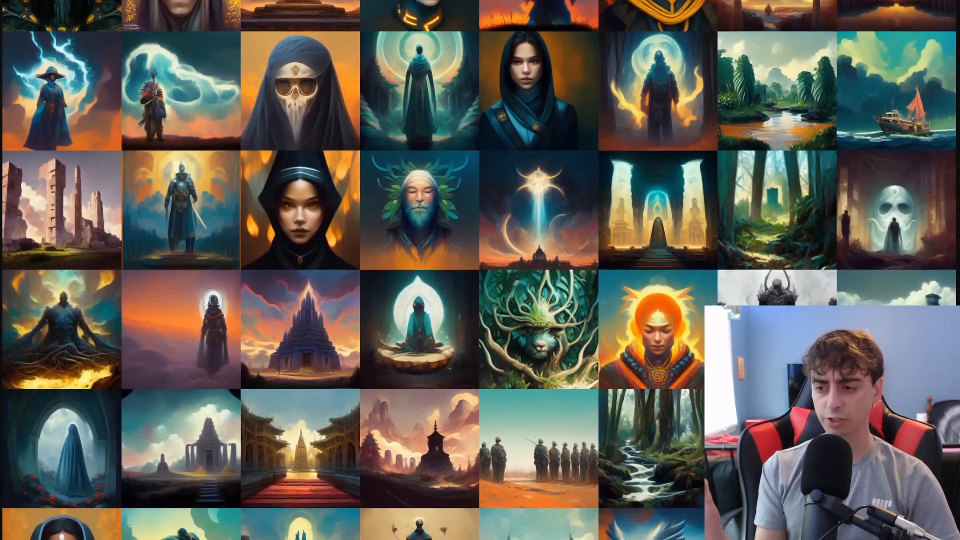
pyautogui.scroll(-3)
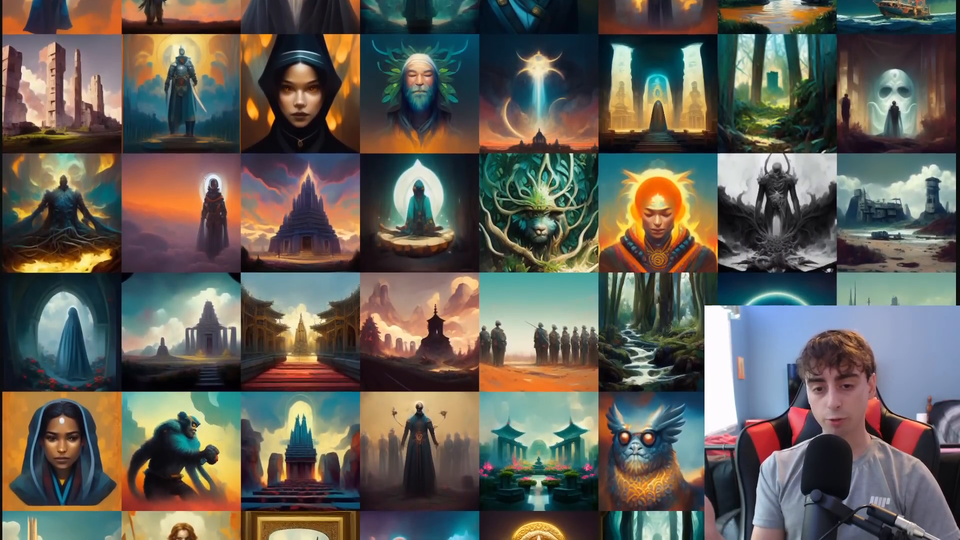
pyautogui.scroll(-3)
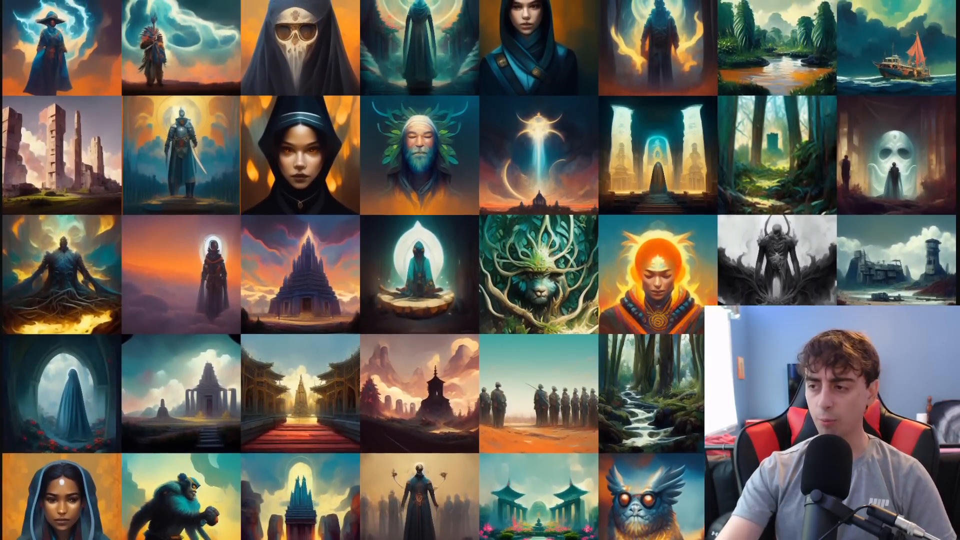
pyautogui.scroll(-3)
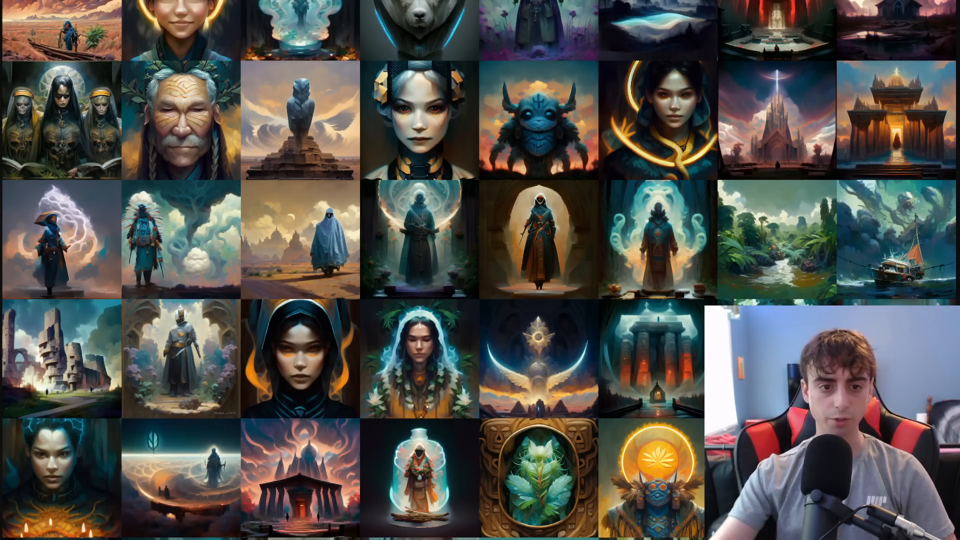
pyautogui.scroll(-3)
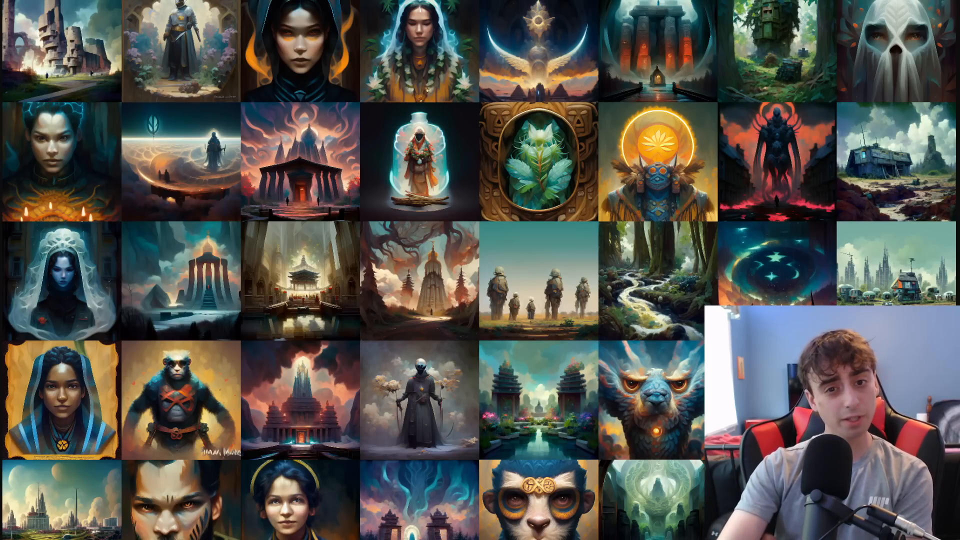
pyautogui.scroll(-3)
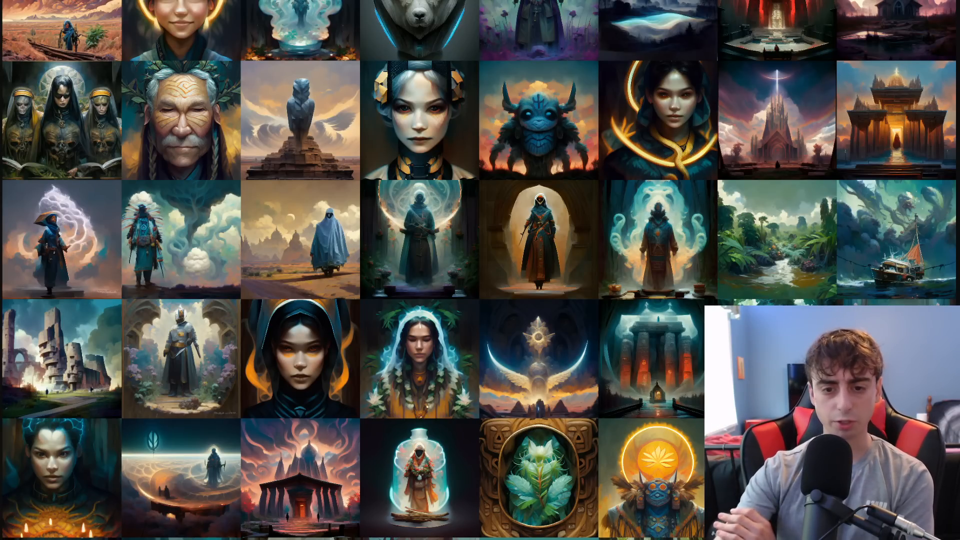
pyautogui.scroll(-3)
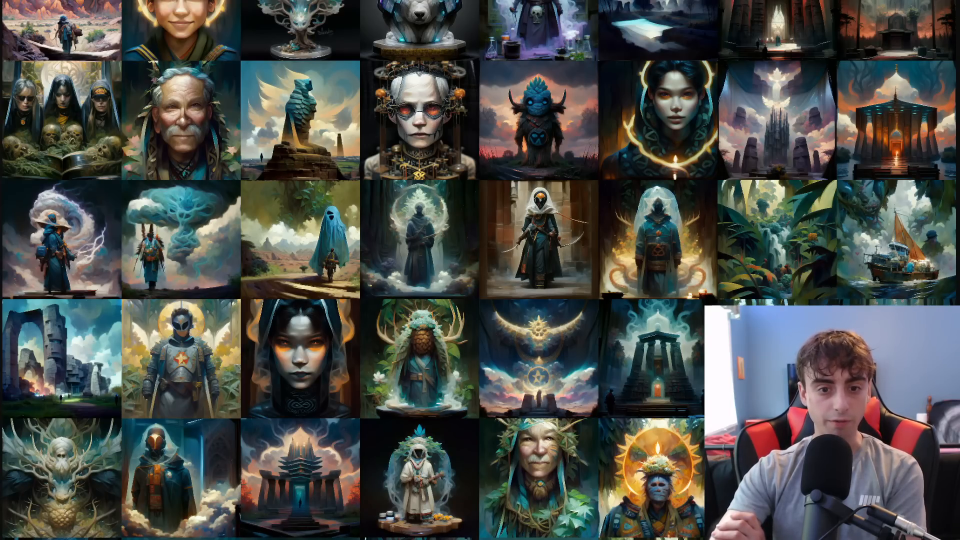
pyautogui.scroll(-3)
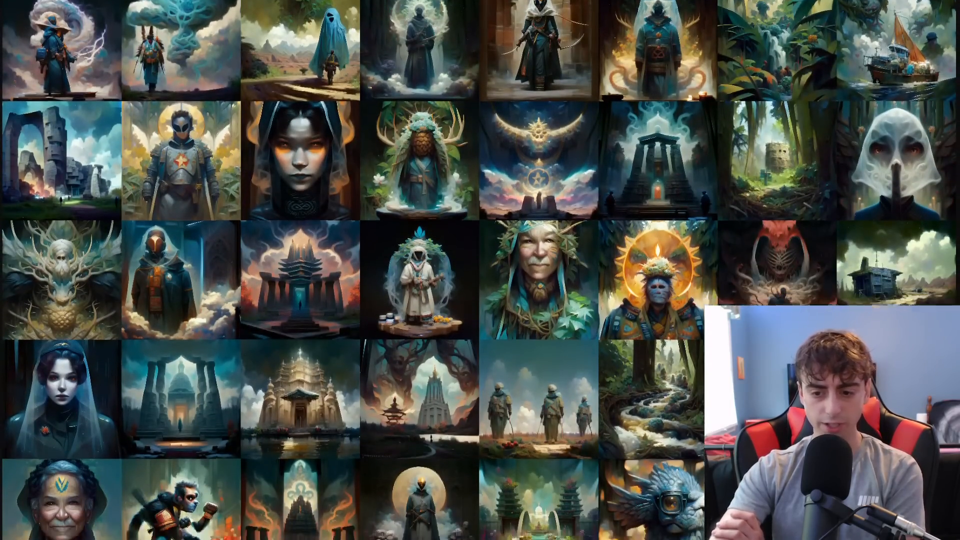
pyautogui.scroll(-3)
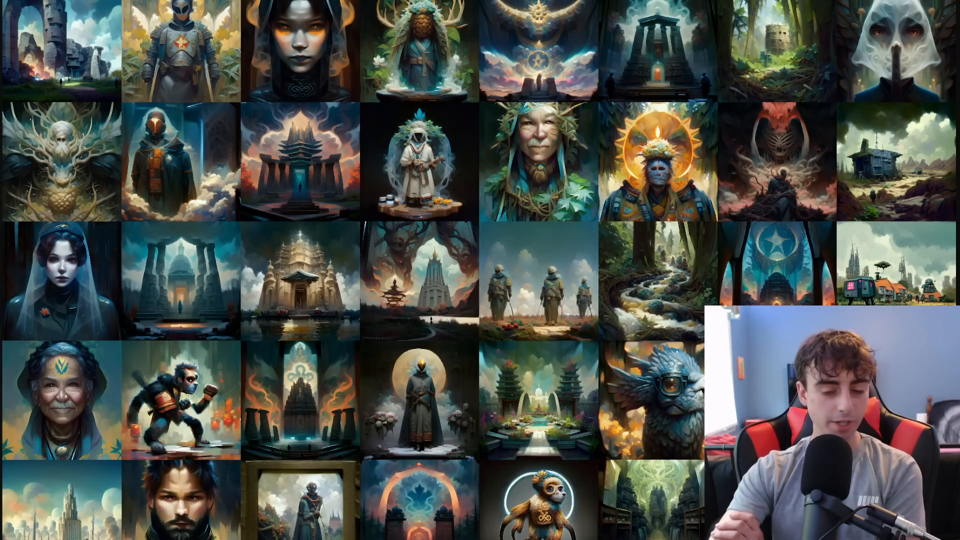
pyautogui.scroll(-3)
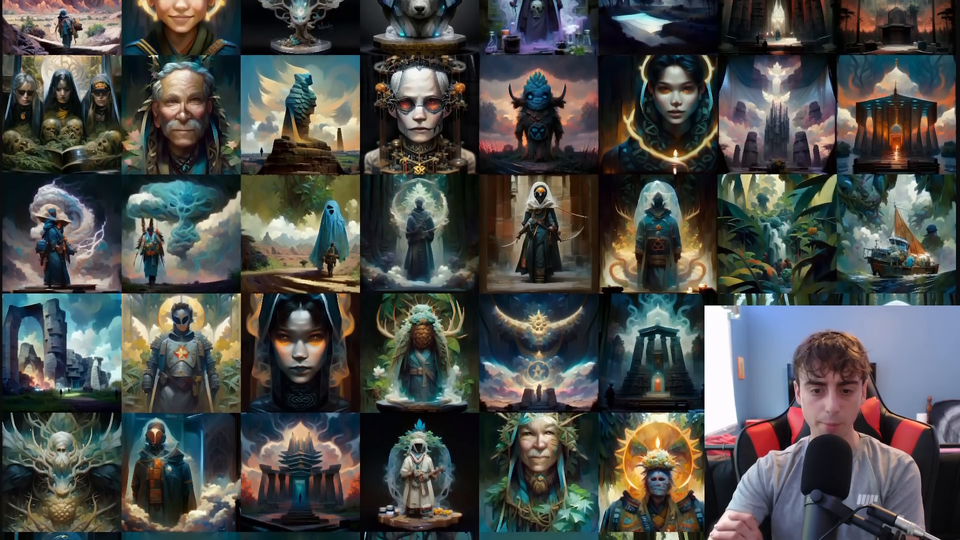
pyautogui.scroll(-3)
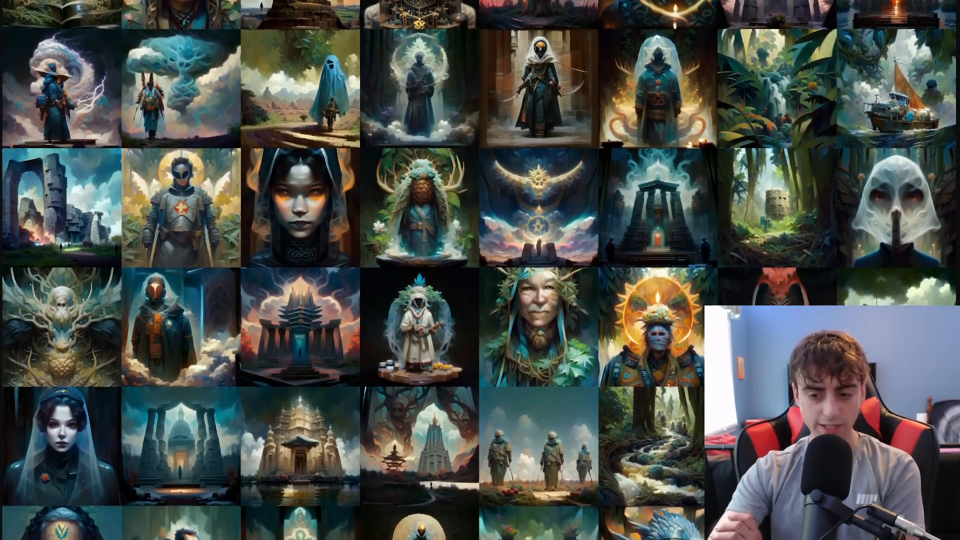
pyautogui.scroll(-3)
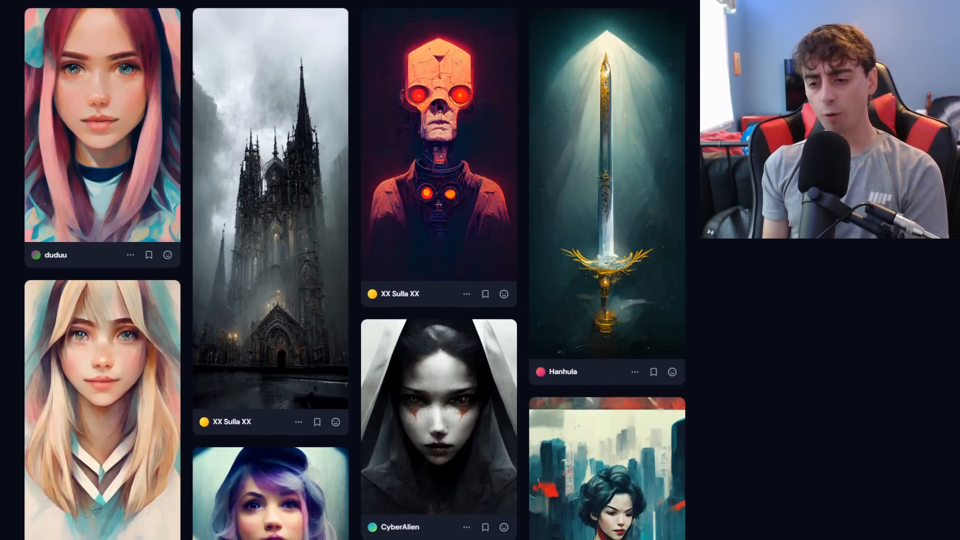
pyautogui.scroll(-3)
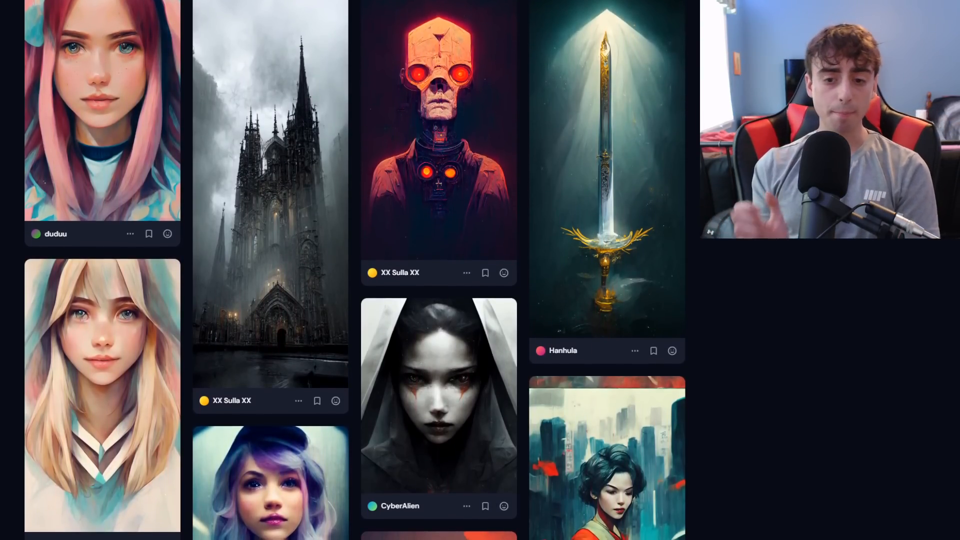
pyautogui.scroll(-3)
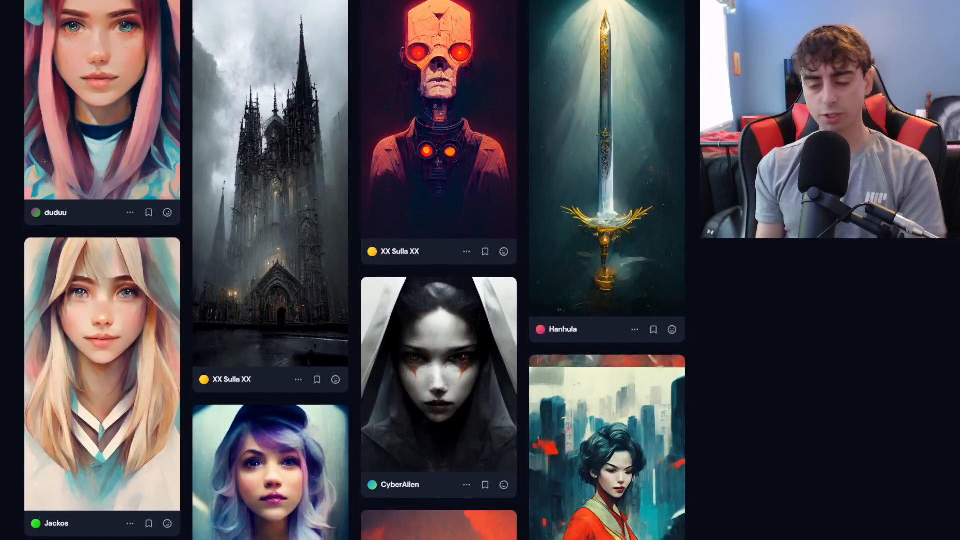
pyautogui.scroll(-3)
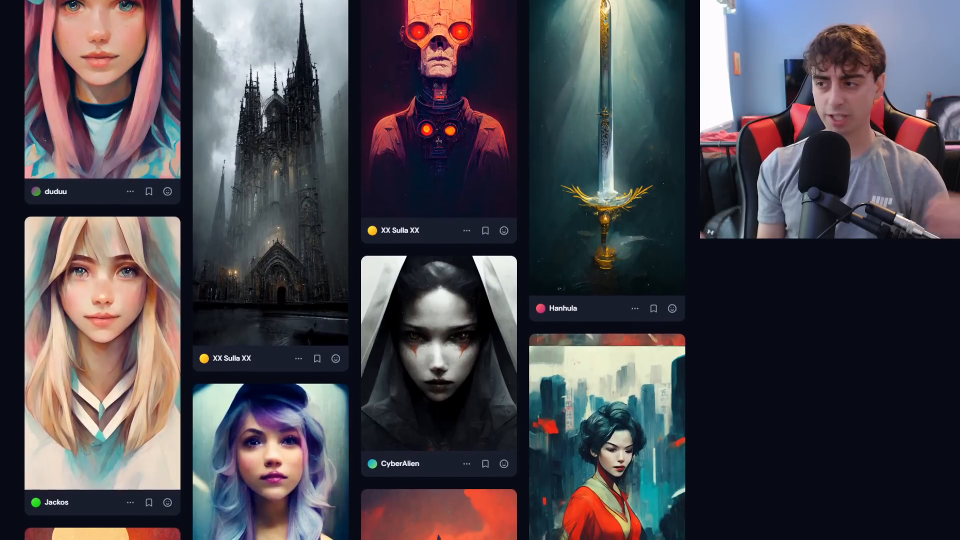
pyautogui.scroll(-3)
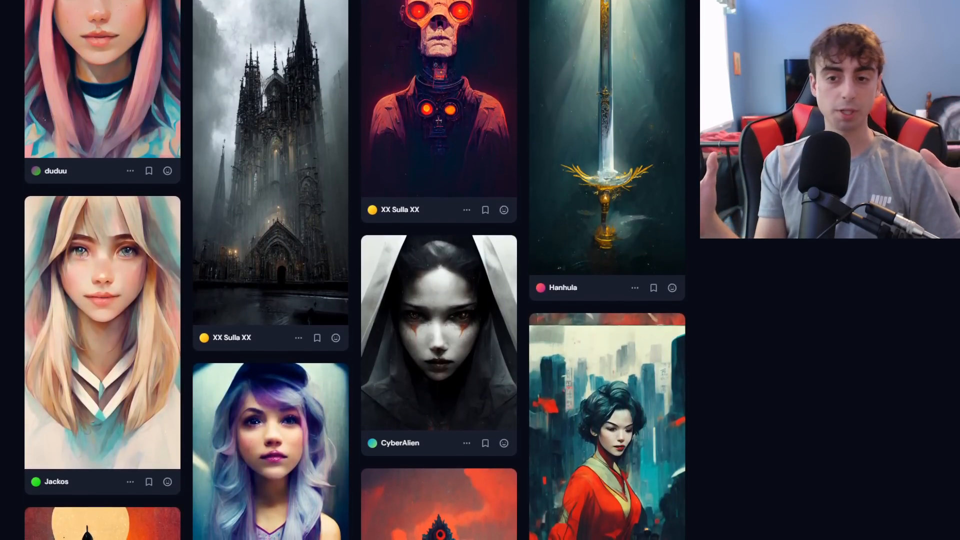
pyautogui.scroll(-3)
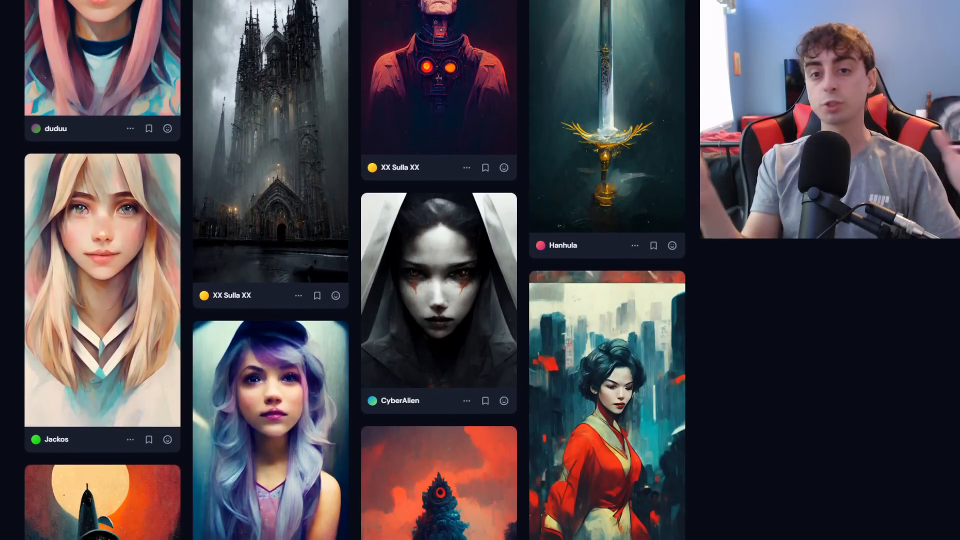
pyautogui.scroll(-3)
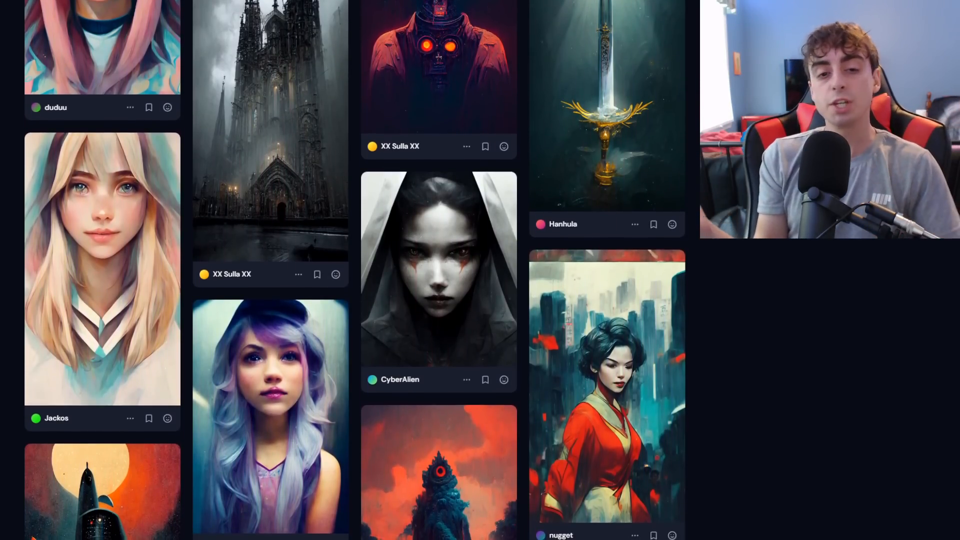
pyautogui.scroll(-3)
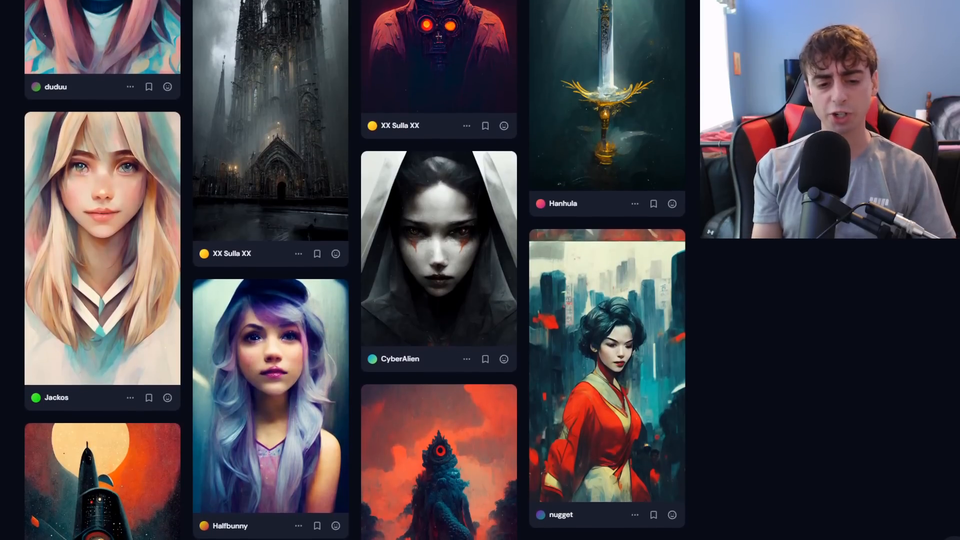
pyautogui.scroll(-3)
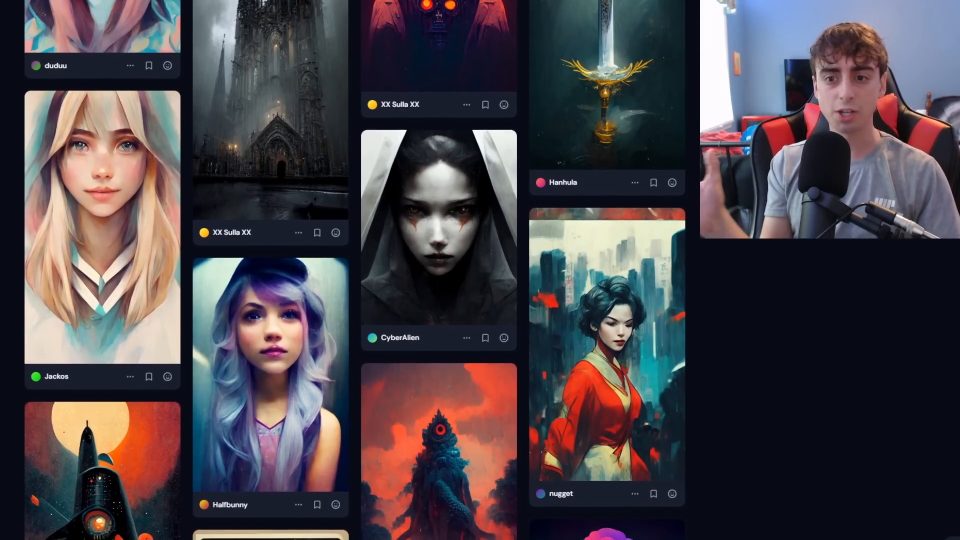
pyautogui.scroll(-3)
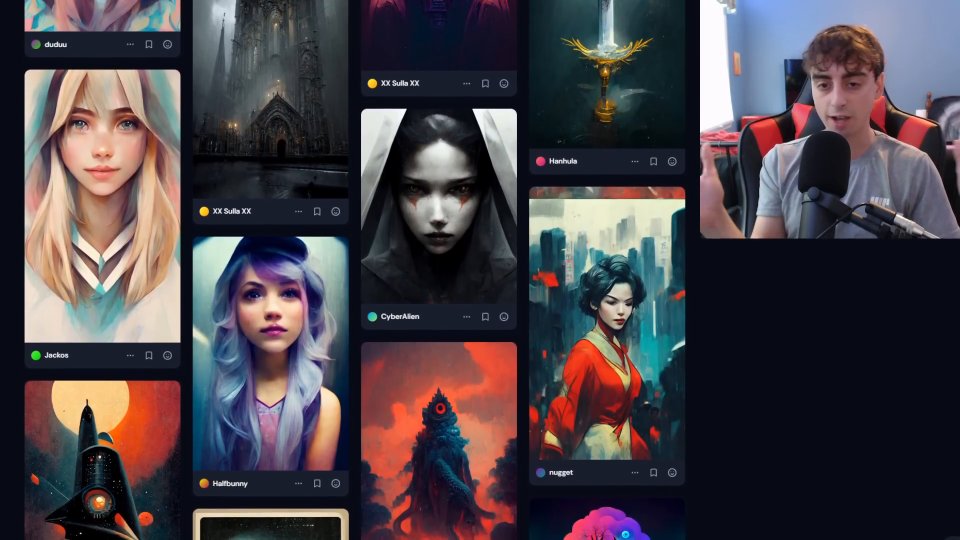
pyautogui.scroll(-3)
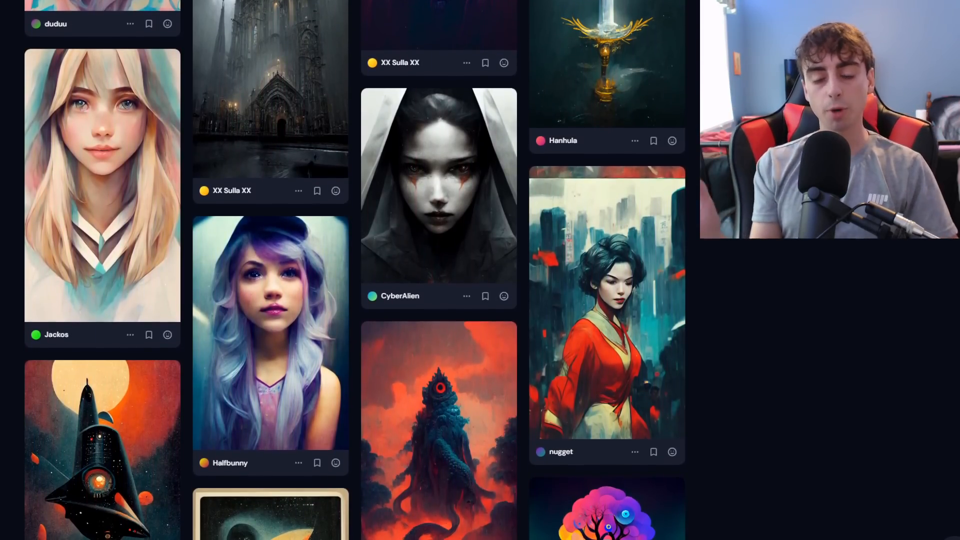
pyautogui.scroll(-3)
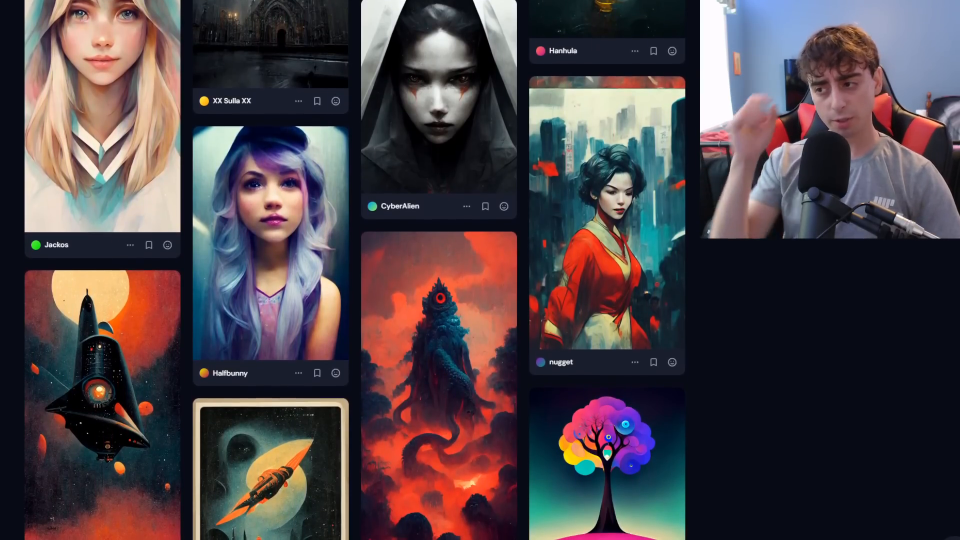
pyautogui.scroll(-3)
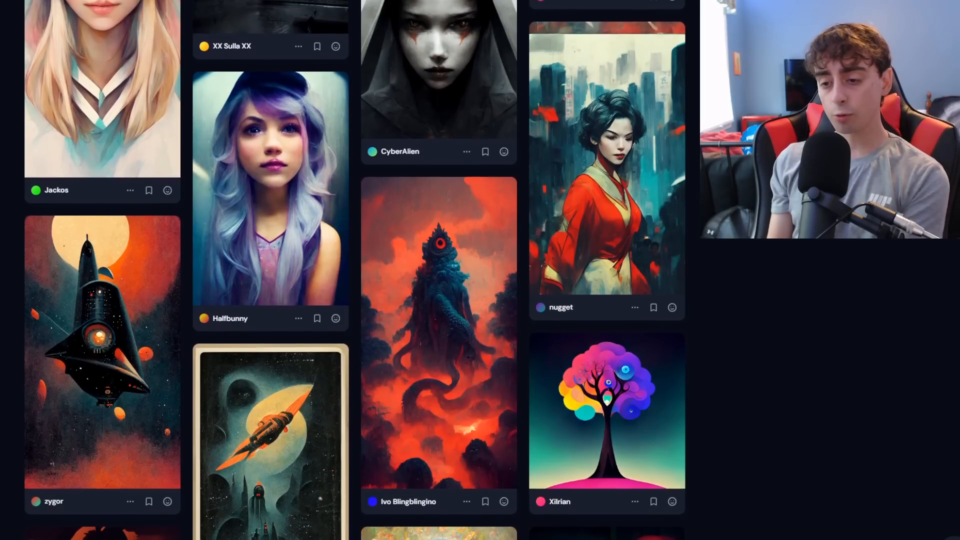
pyautogui.scroll(-3)
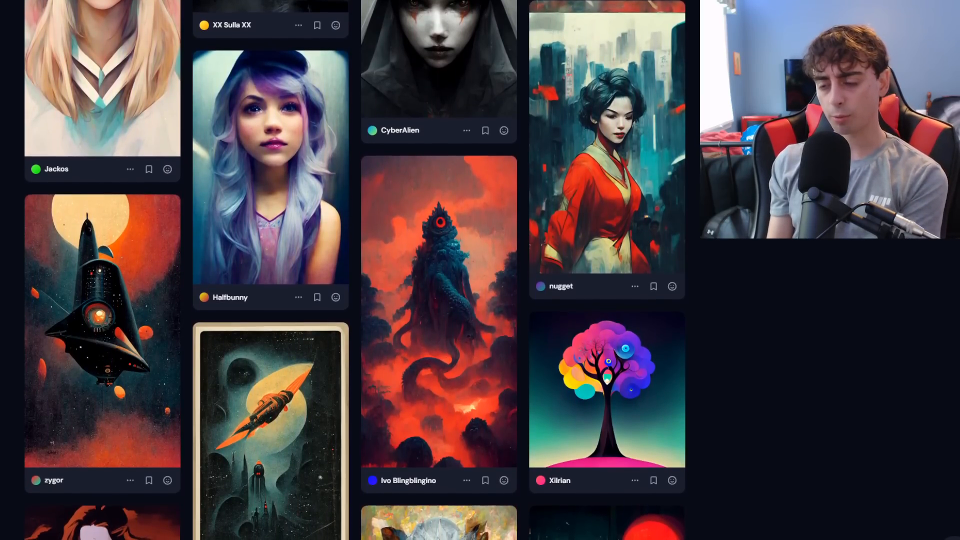
pyautogui.scroll(-3)
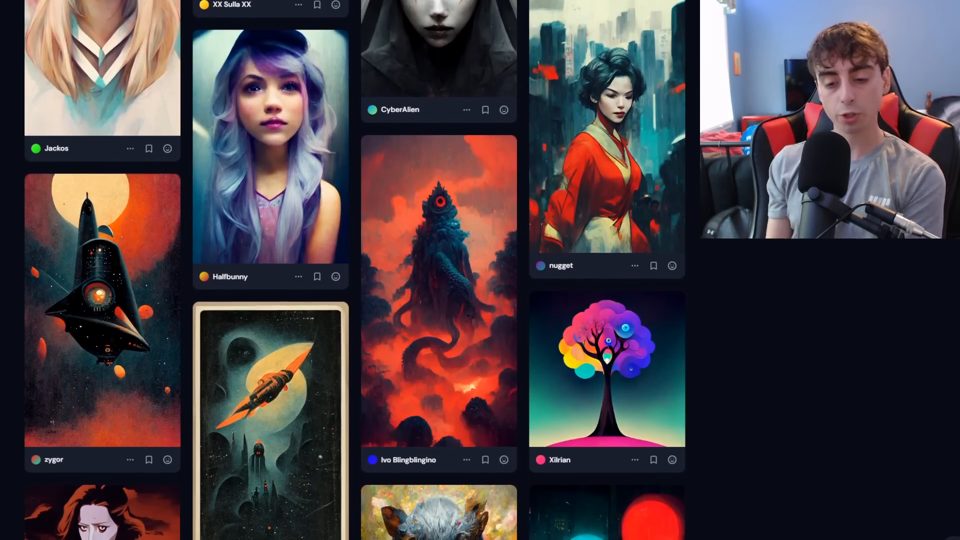
pyautogui.scroll(-3)
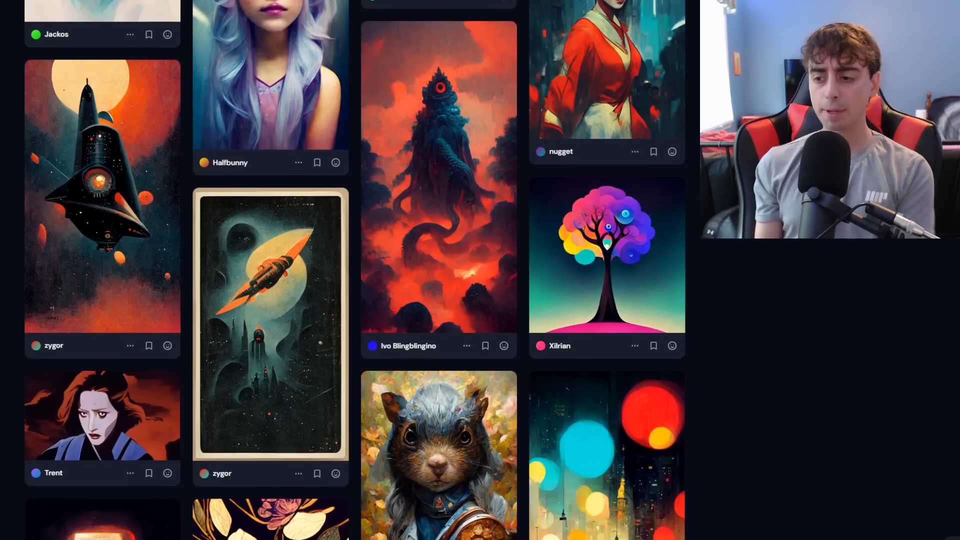
pyautogui.scroll(-3)
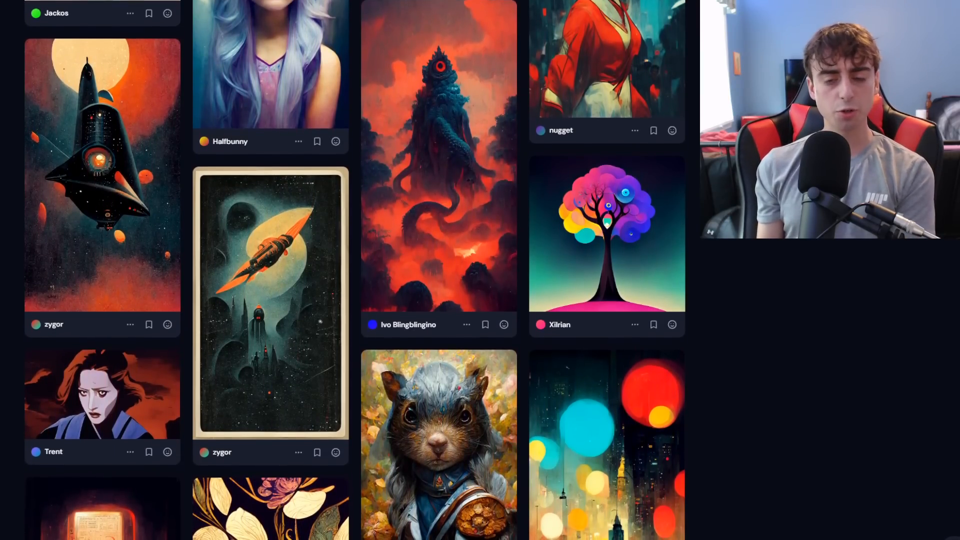
pyautogui.scroll(-3)
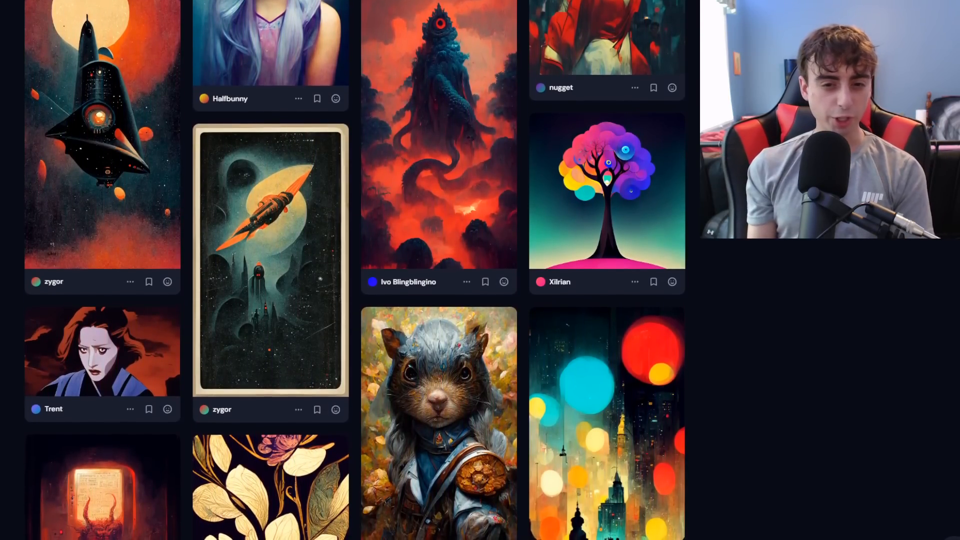
pyautogui.scroll(-3)
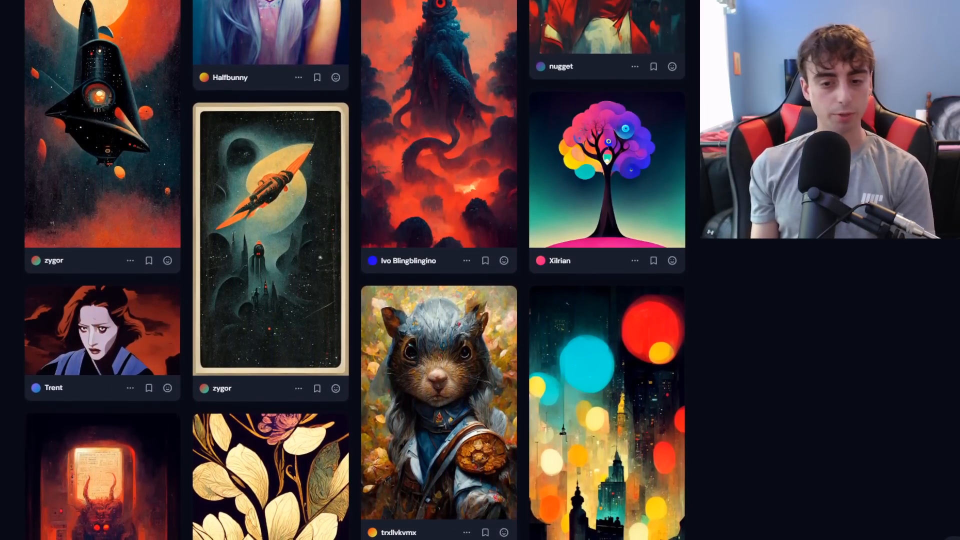
pyautogui.scroll(-3)
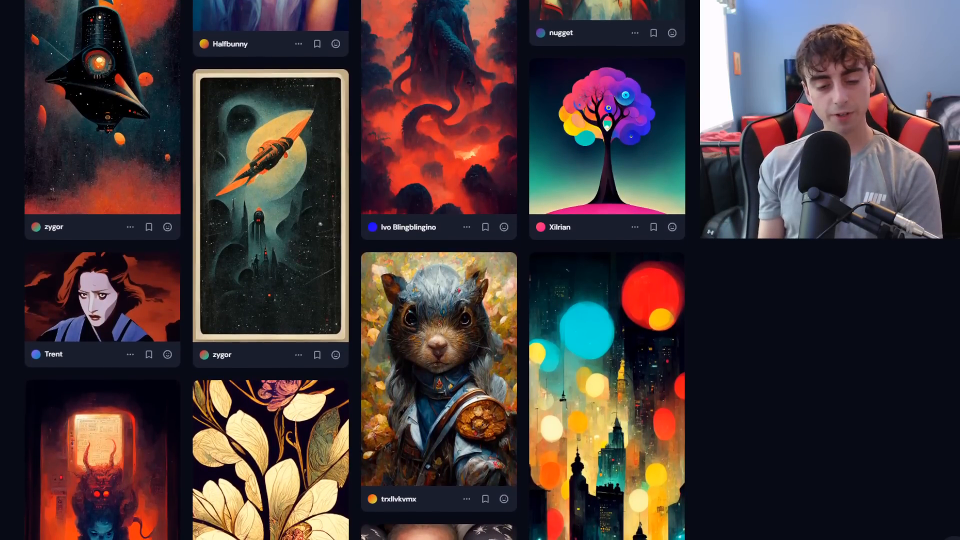
pyautogui.scroll(-3)
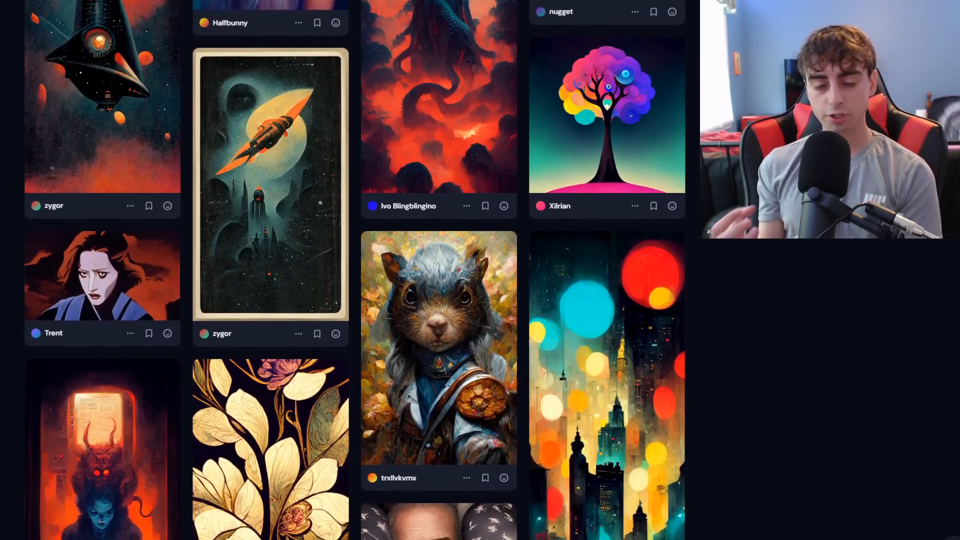
pyautogui.scroll(-3)
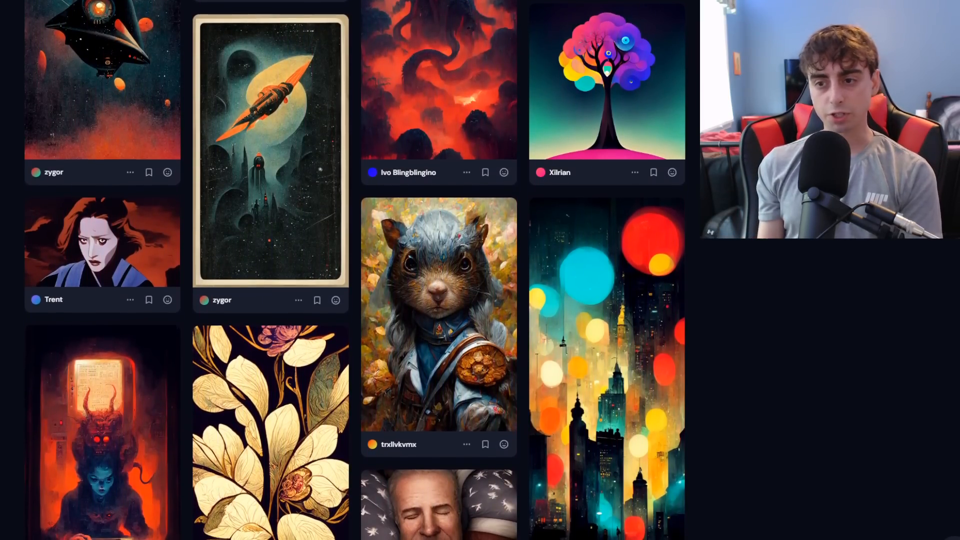
pyautogui.scroll(-3)
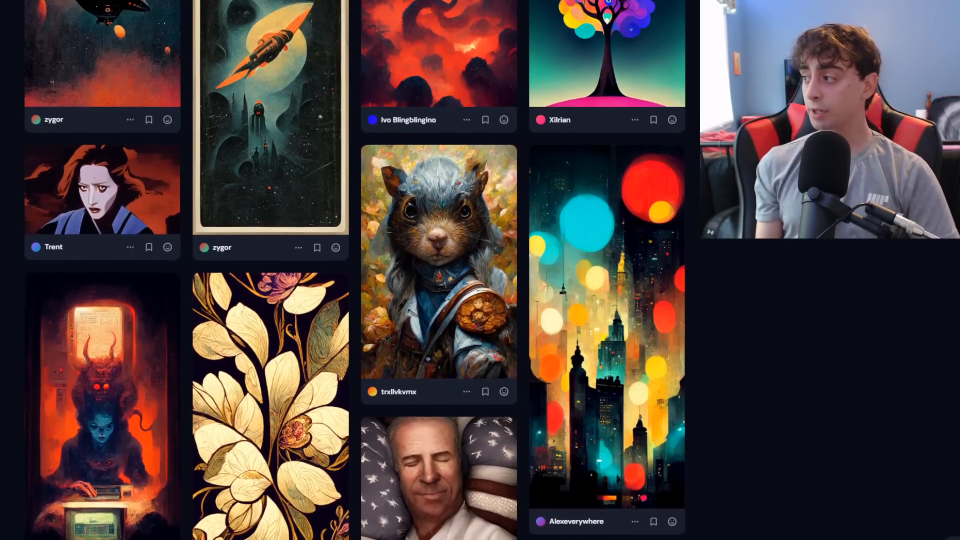
pyautogui.scroll(-3)
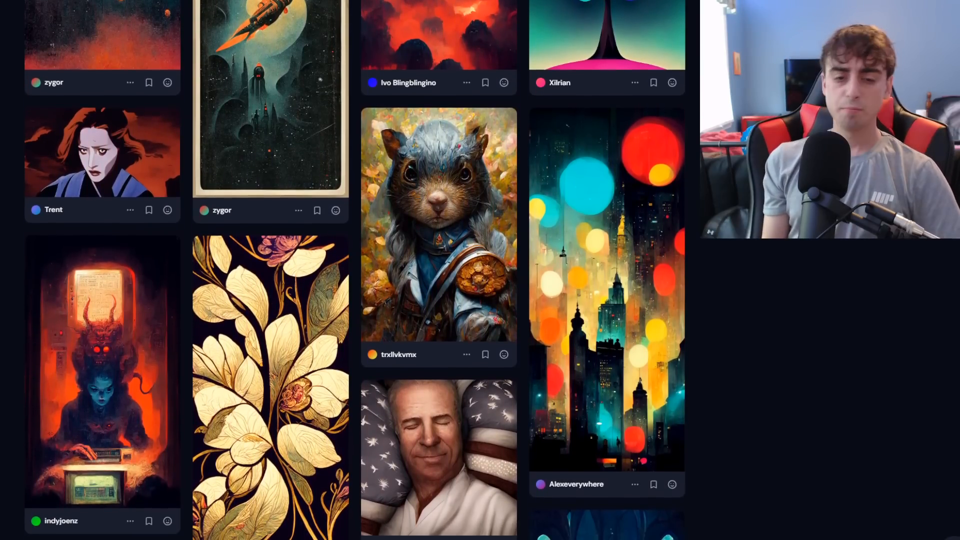
pyautogui.scroll(-3)
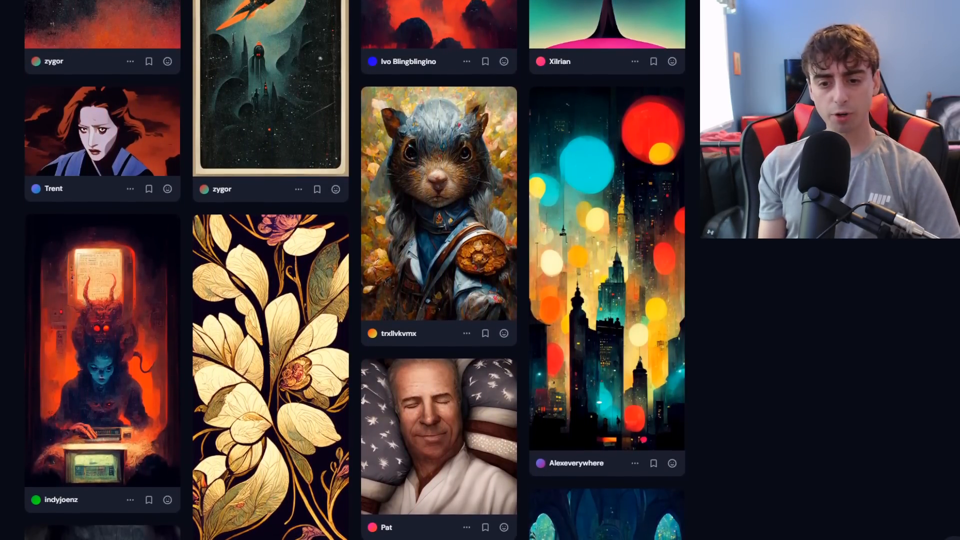
pyautogui.scroll(-3)
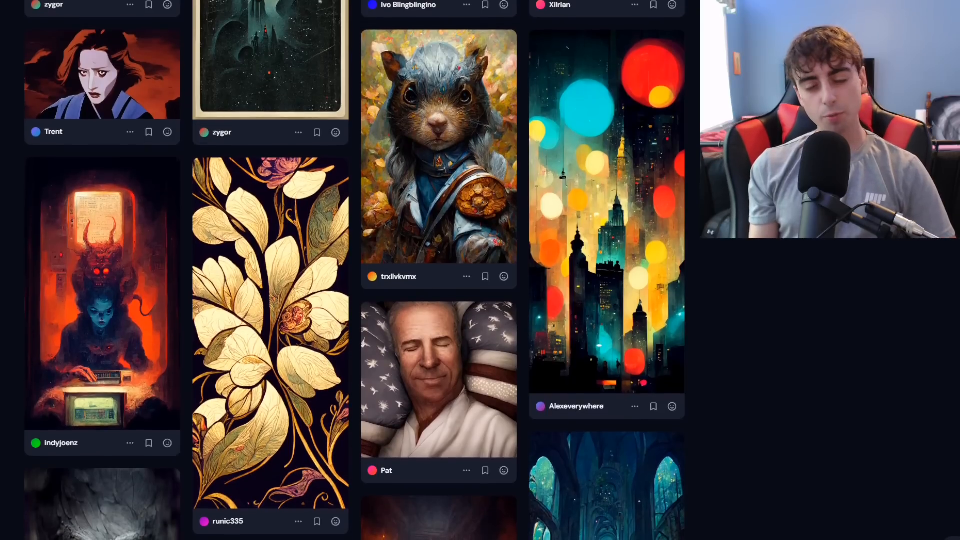
pyautogui.scroll(-3)
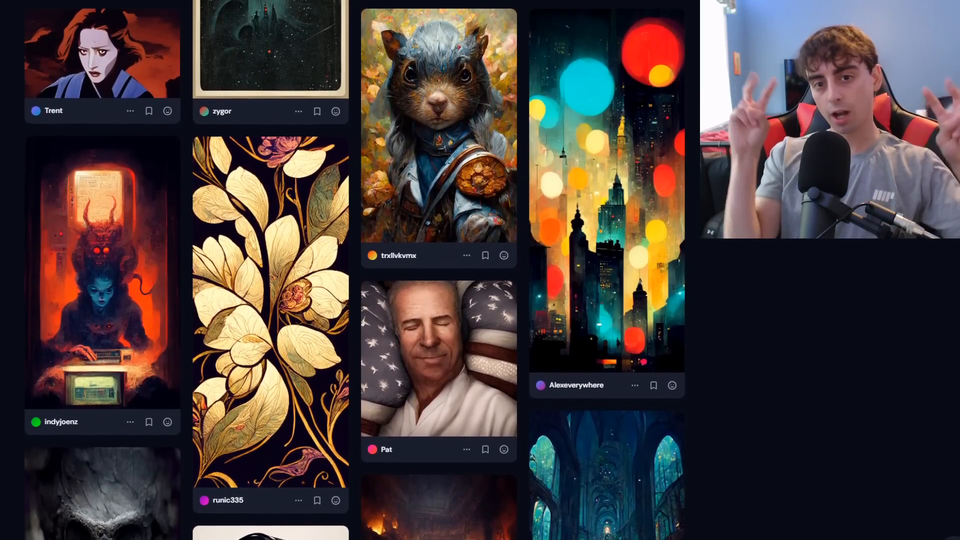
pyautogui.scroll(-3)
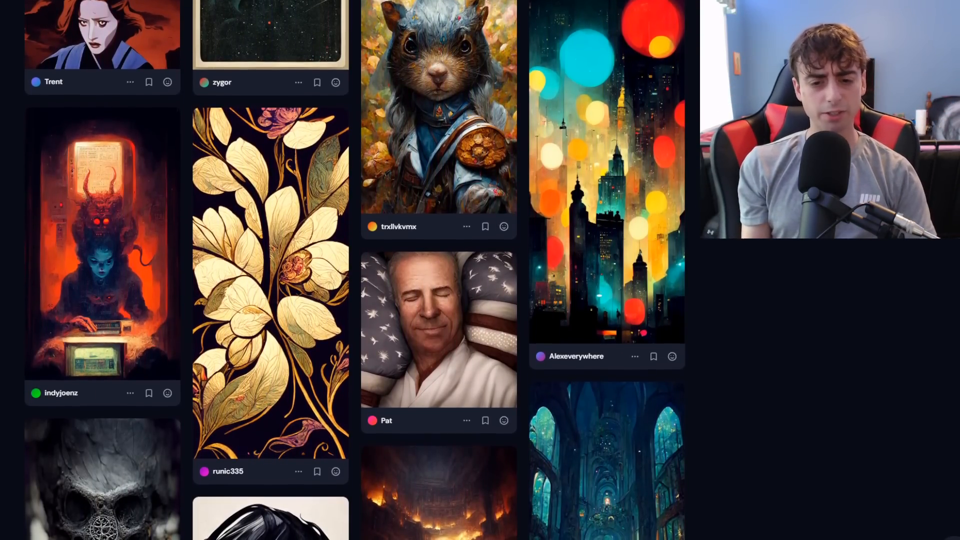
pyautogui.scroll(-3)
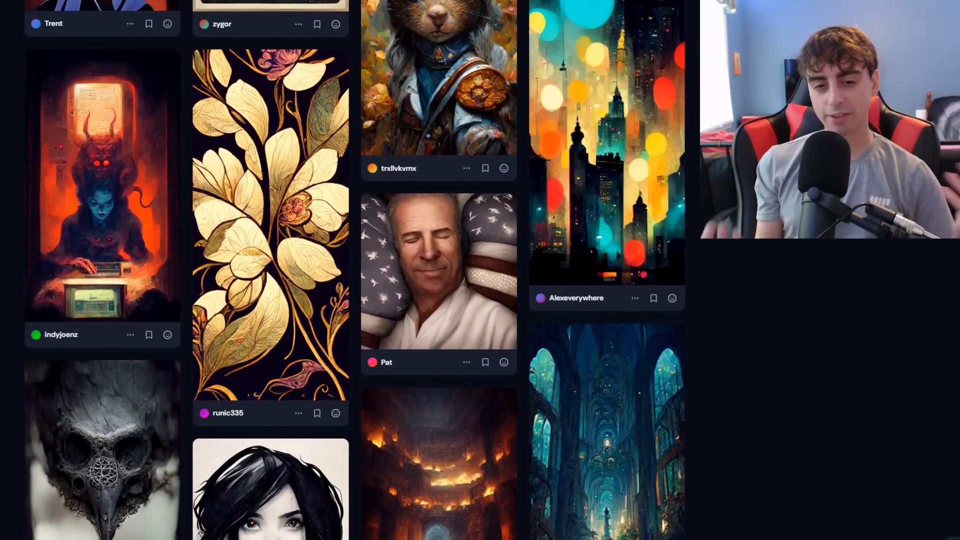
pyautogui.scroll(-3)
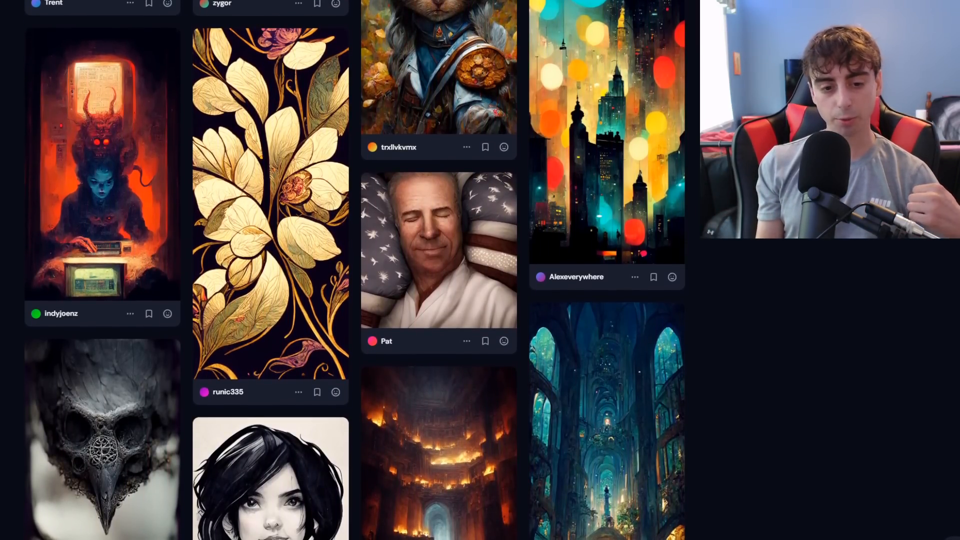
pyautogui.scroll(-3)
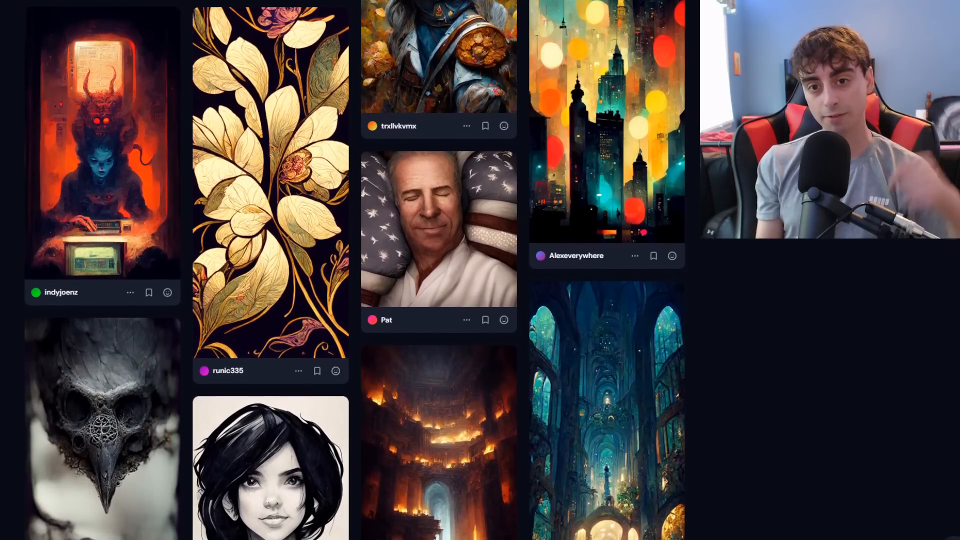
pyautogui.scroll(-3)
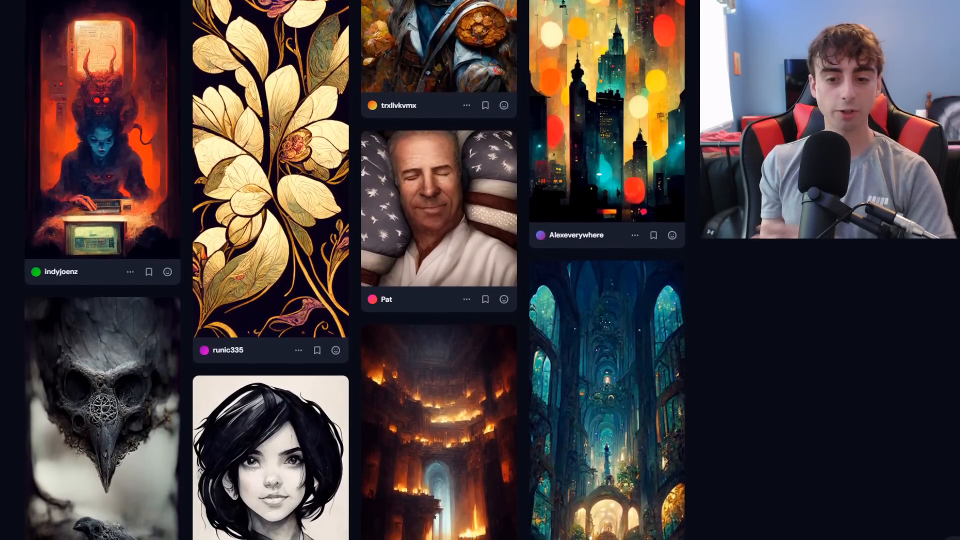
pyautogui.scroll(-3)
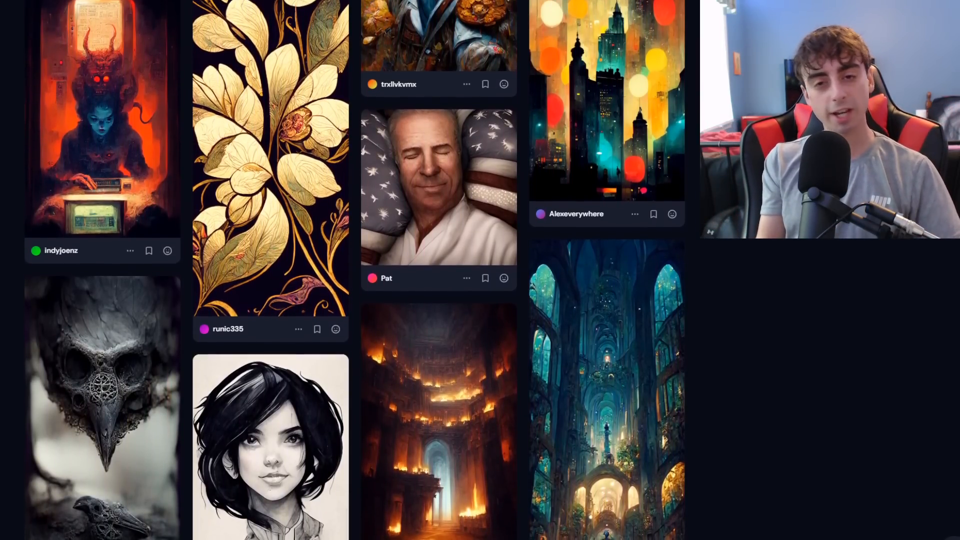
pyautogui.scroll(-3)
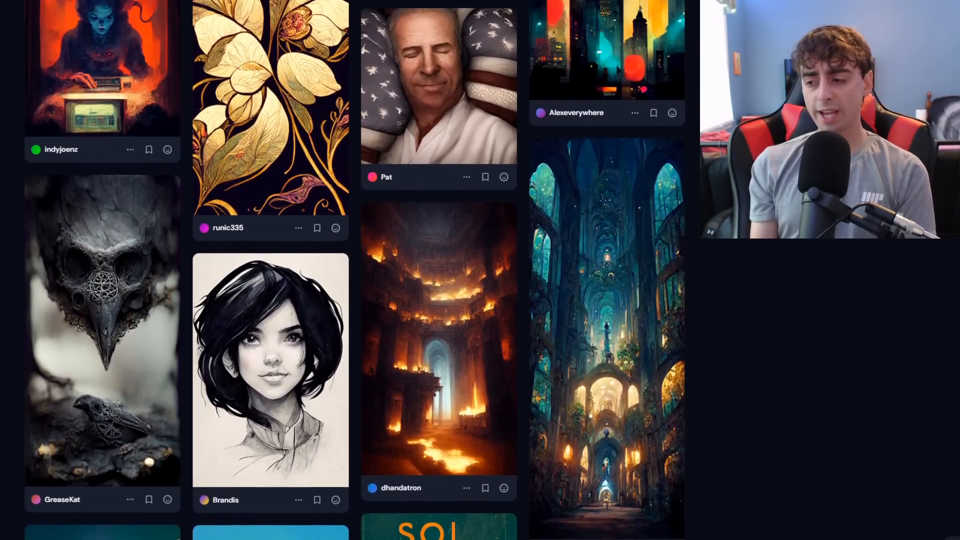
pyautogui.scroll(-3)
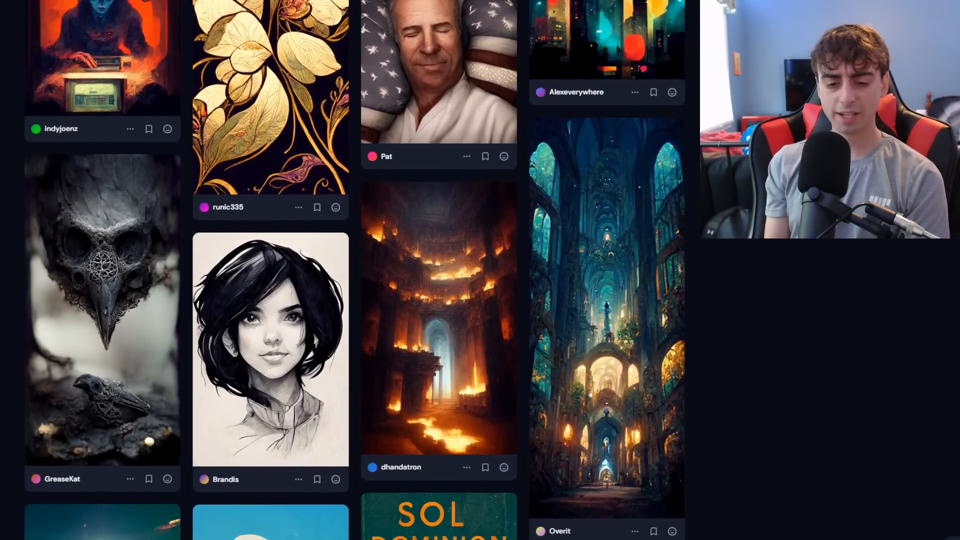
pyautogui.scroll(-3)
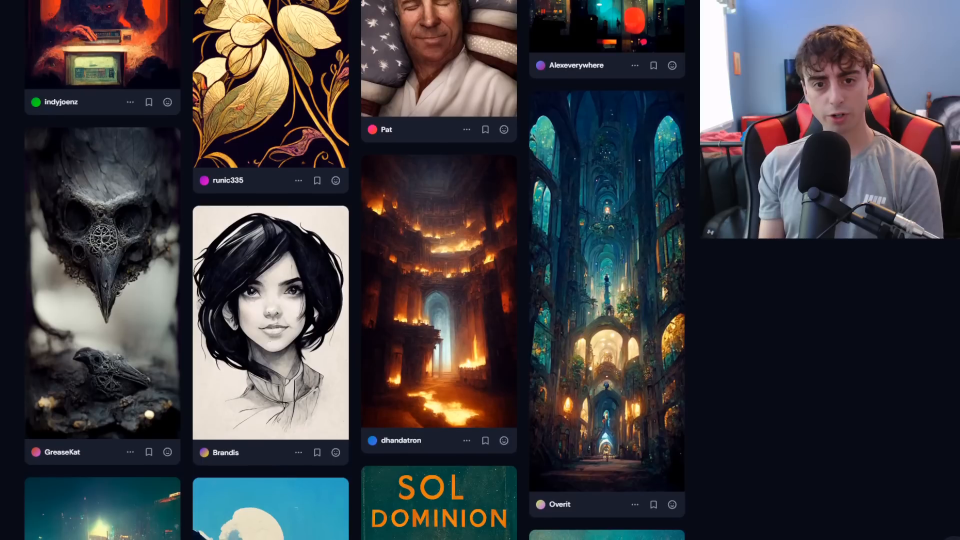
pyautogui.scroll(-3)
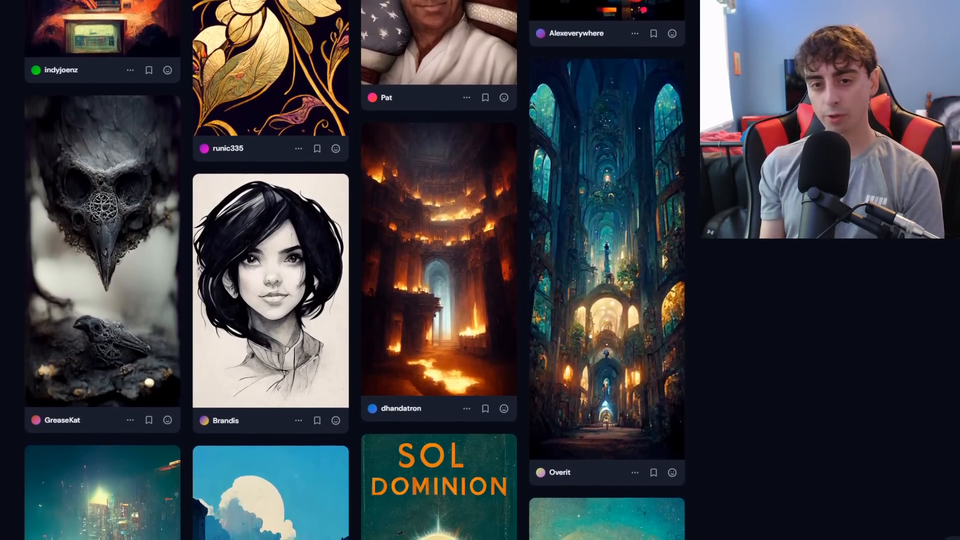
pyautogui.scroll(-3)
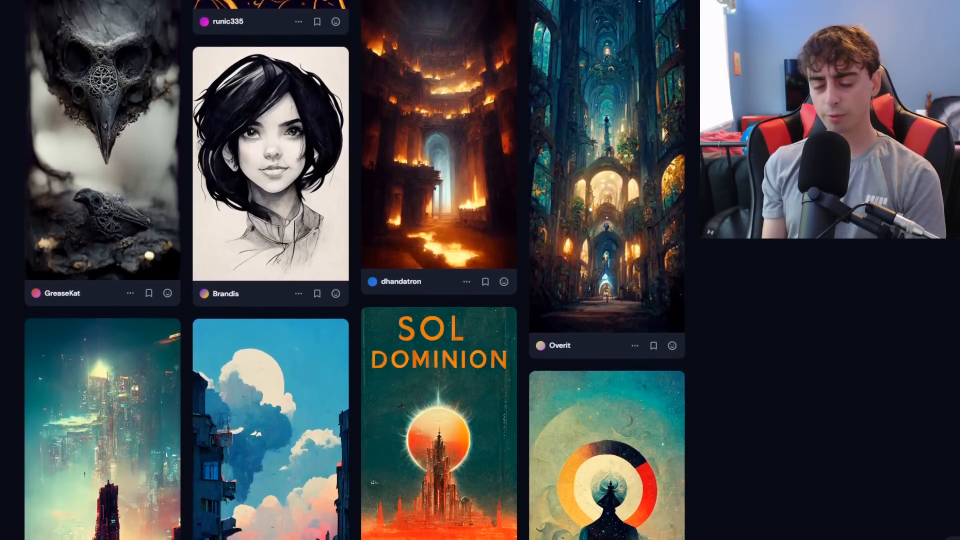
pyautogui.scroll(-3)
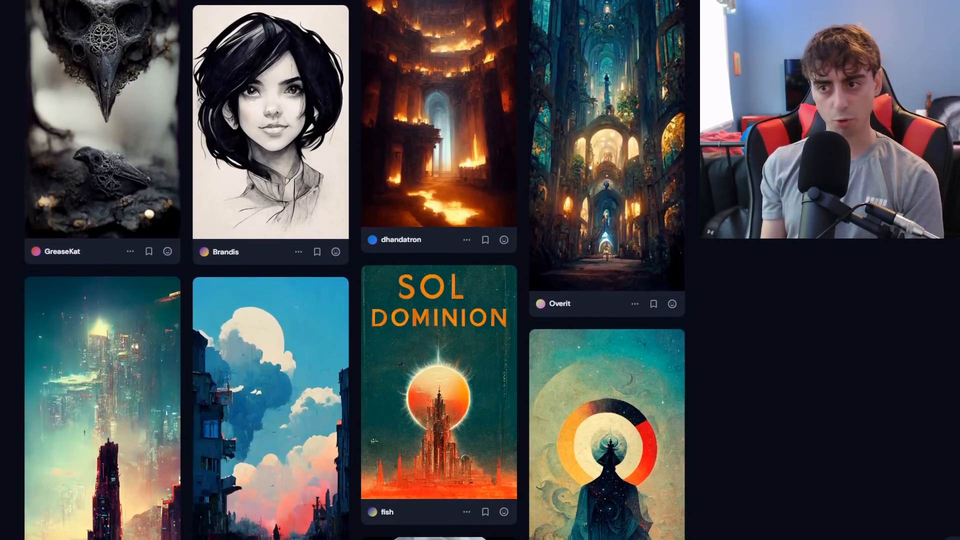
pyautogui.scroll(-3)
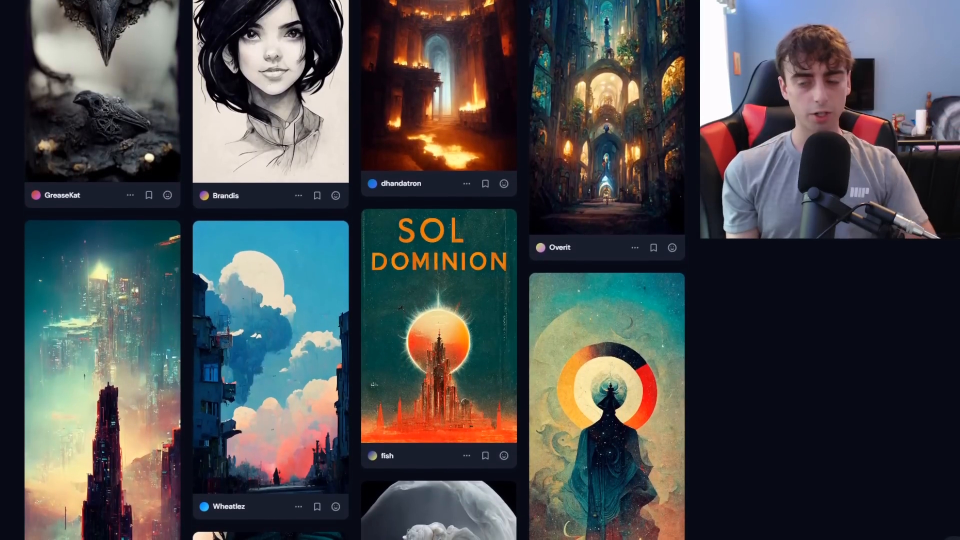
pyautogui.scroll(-3)
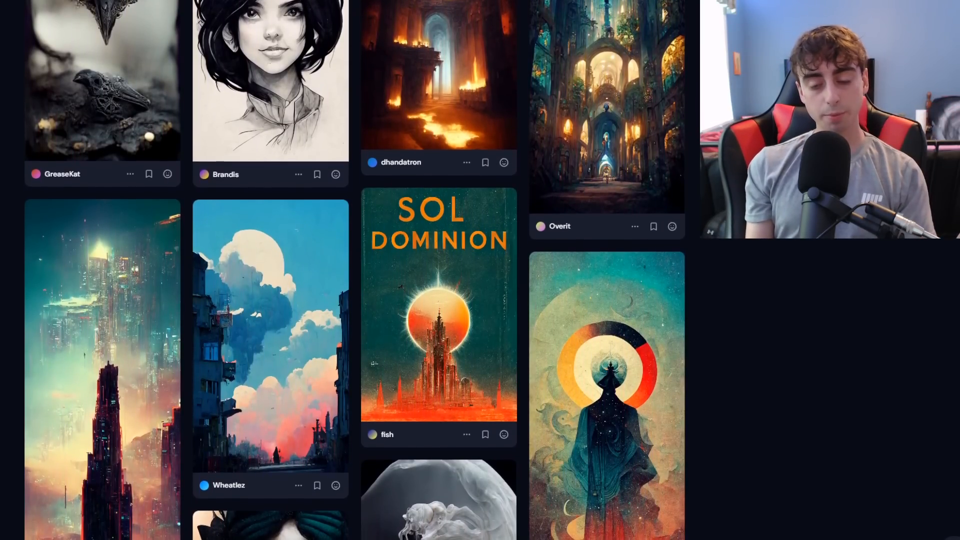
pyautogui.scroll(-3)
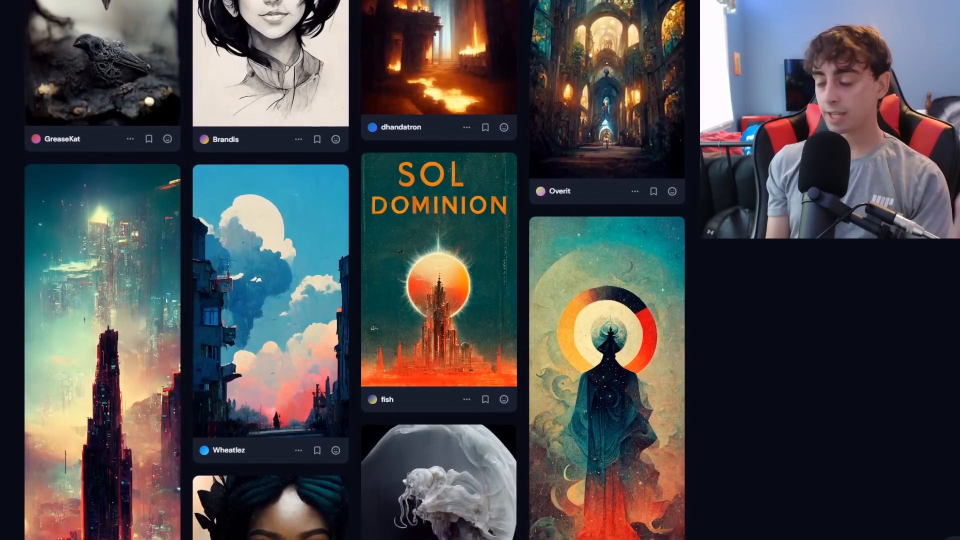
pyautogui.scroll(-3)
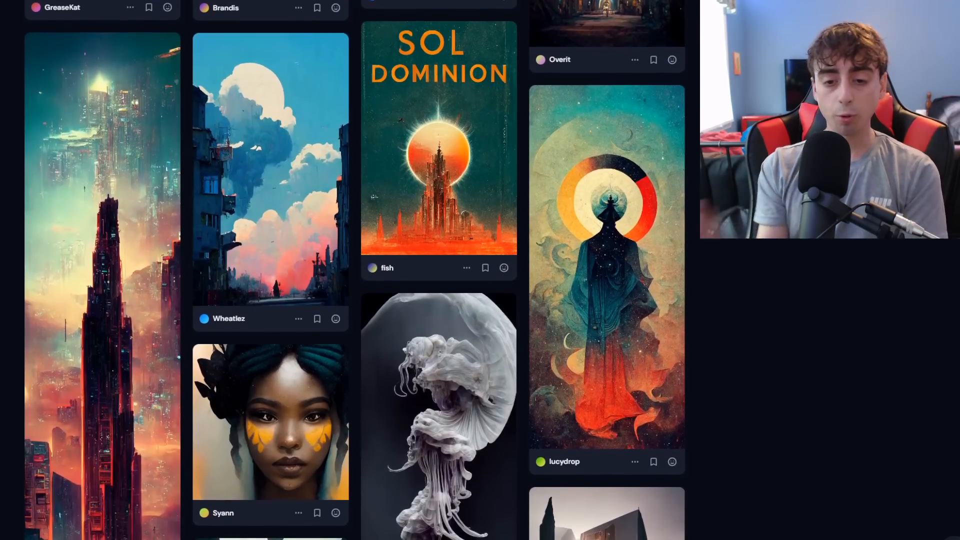
pyautogui.scroll(-3)
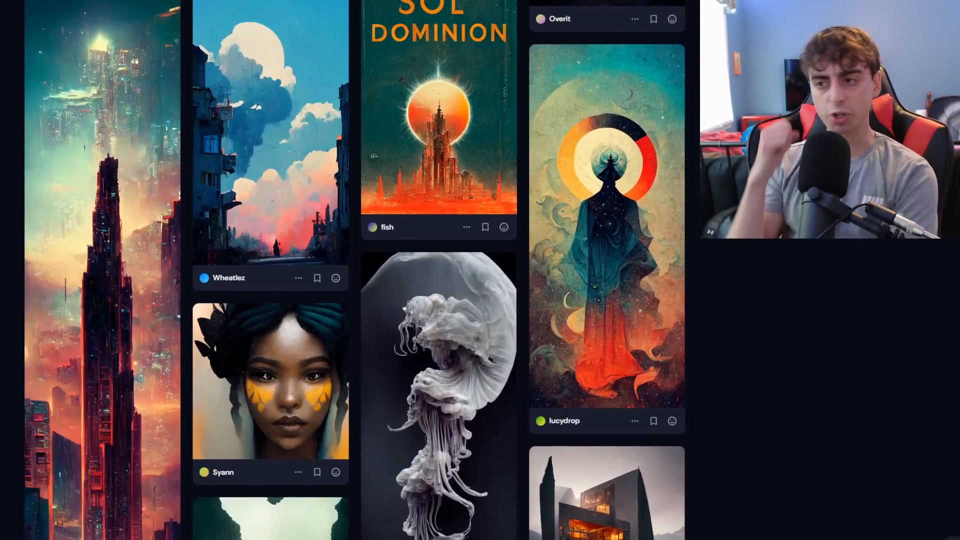
pyautogui.scroll(-3)
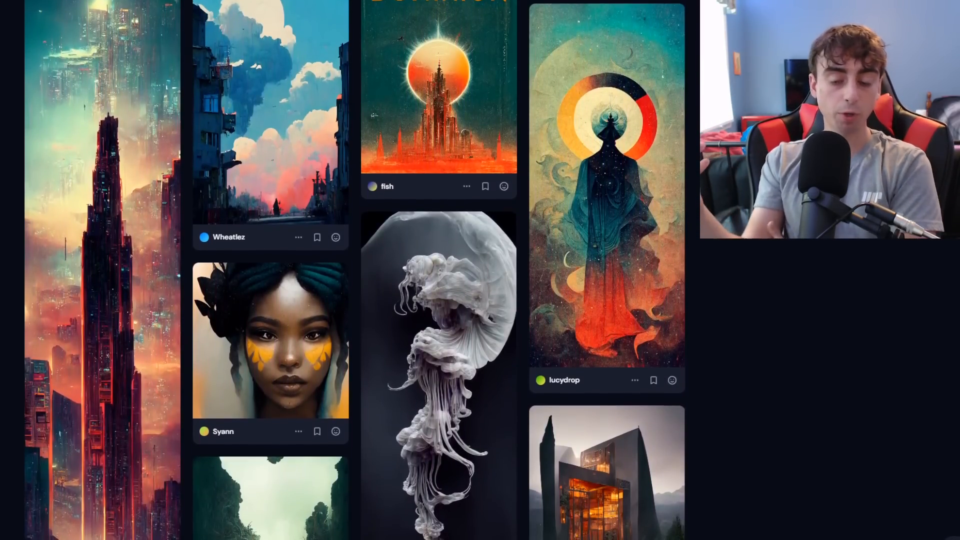
pyautogui.scroll(-3)
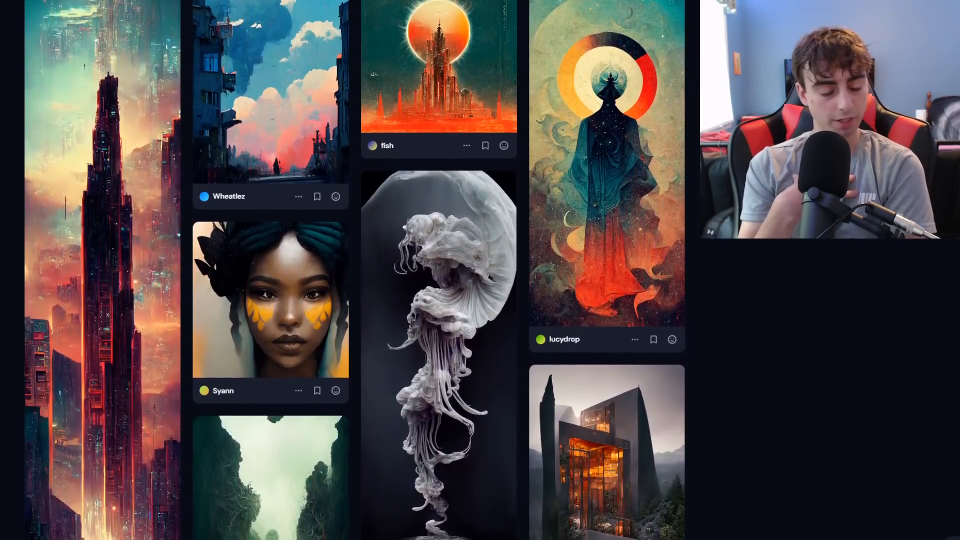
pyautogui.scroll(-3)
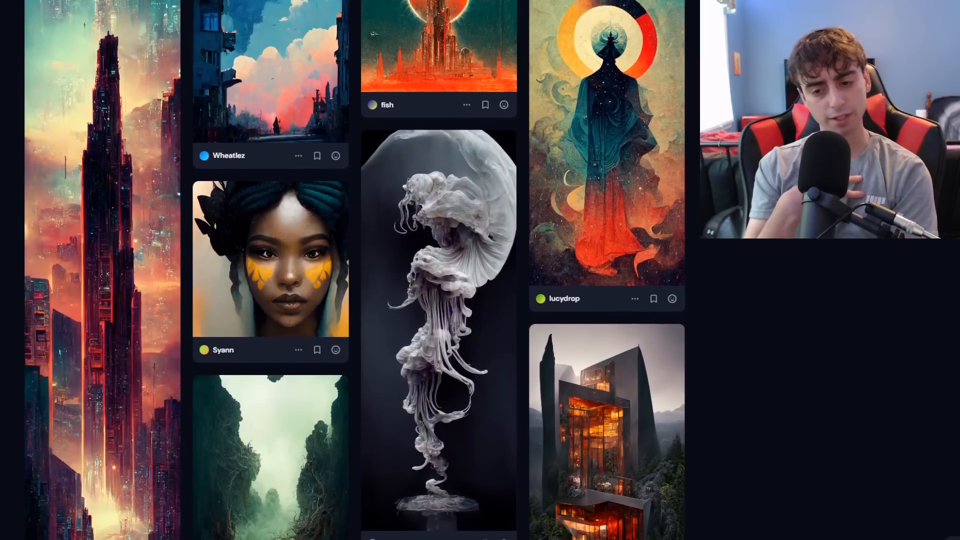
pyautogui.scroll(-3)
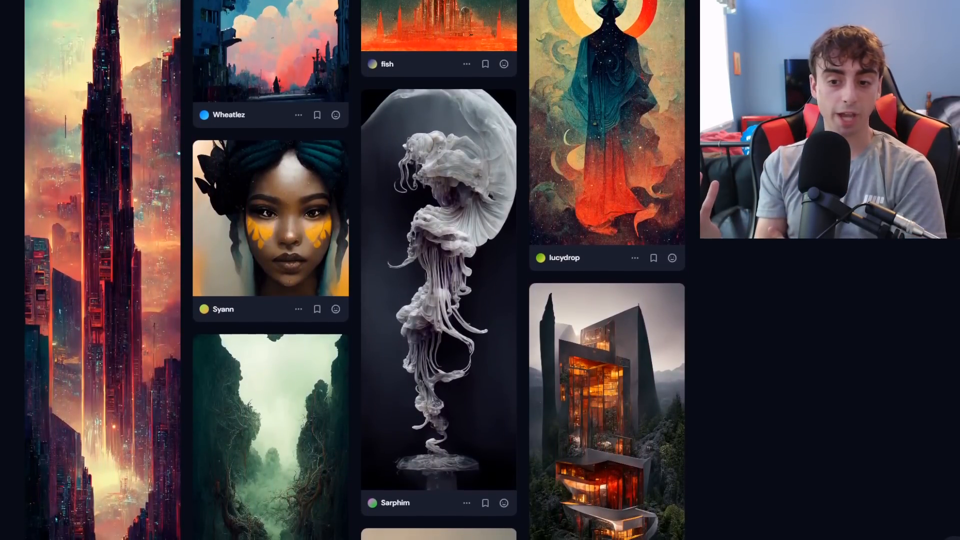
pyautogui.scroll(-3)
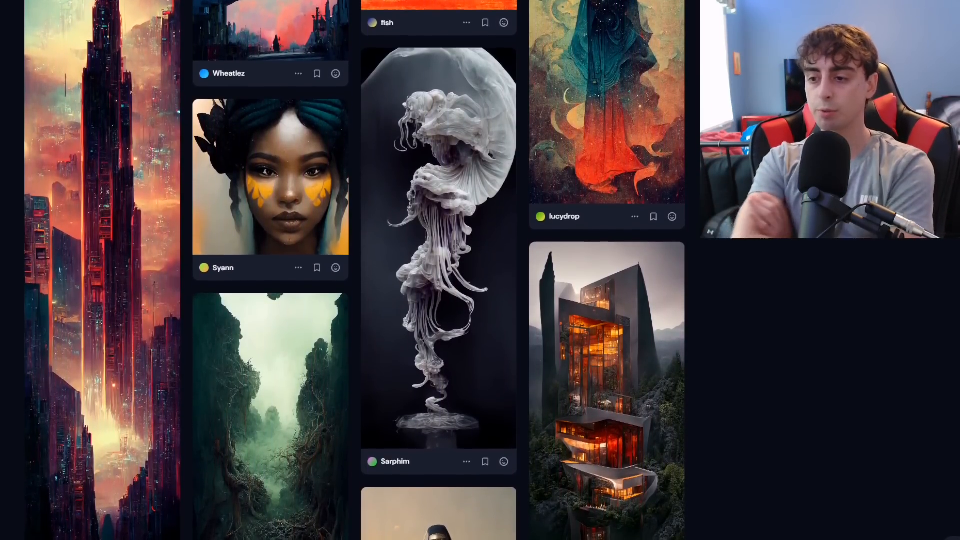
pyautogui.scroll(-3)
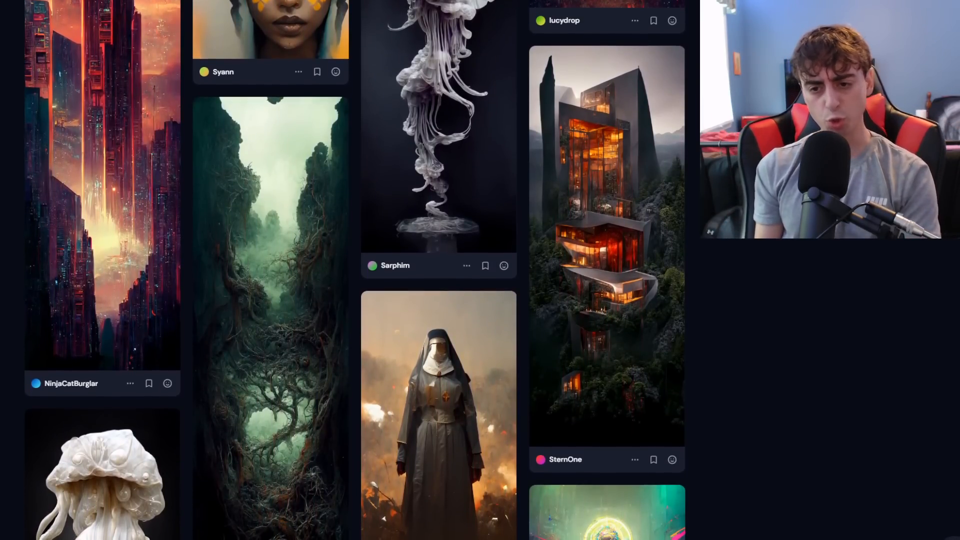
pyautogui.scroll(-3)
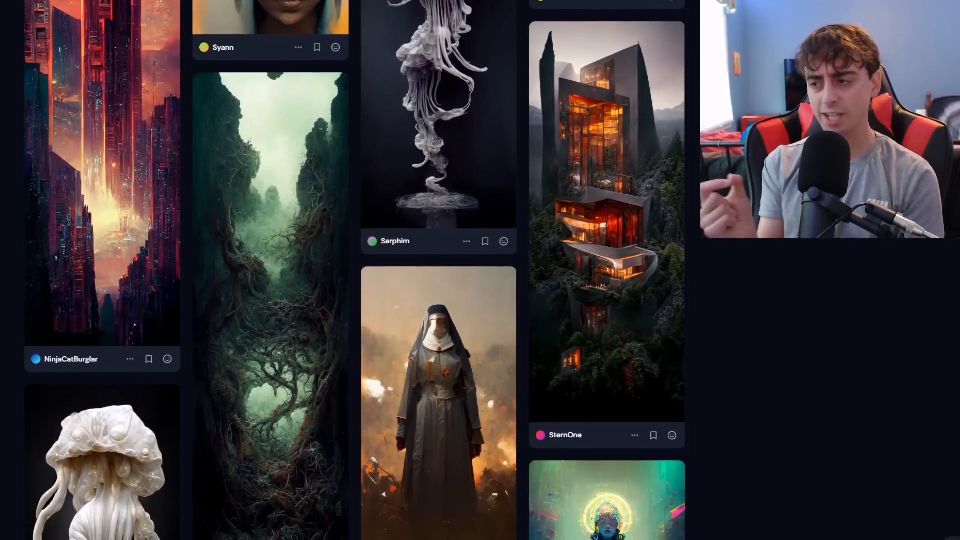
pyautogui.scroll(-3)
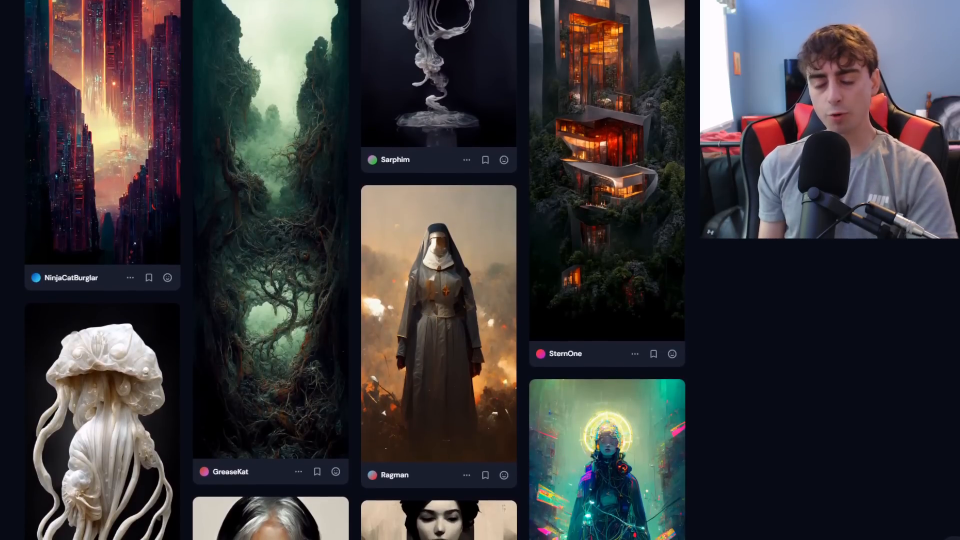
pyautogui.scroll(-3)
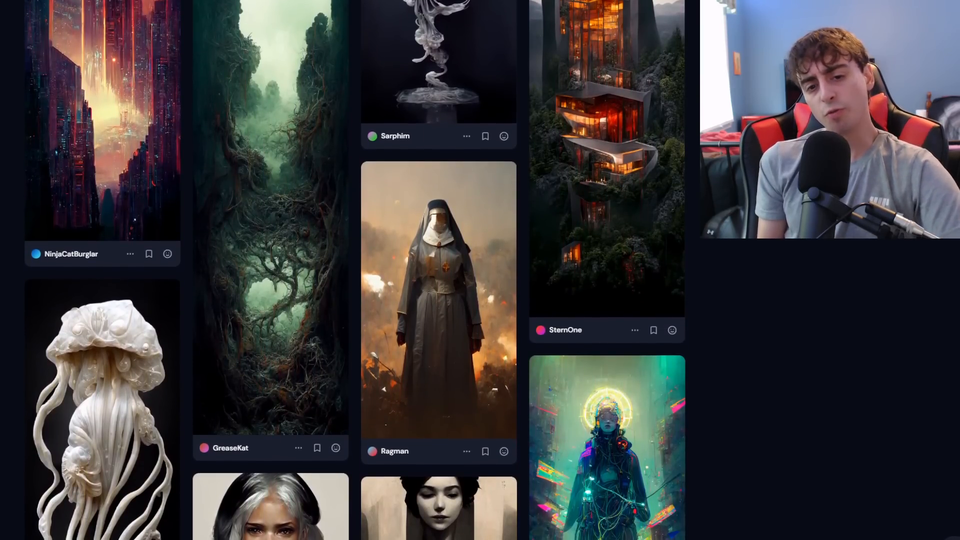
pyautogui.scroll(-3)
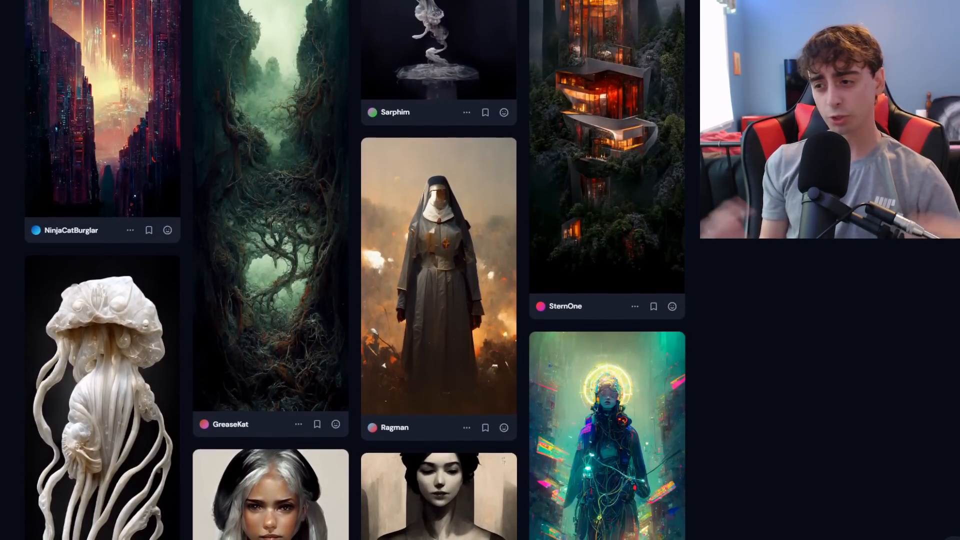
pyautogui.scroll(-3)
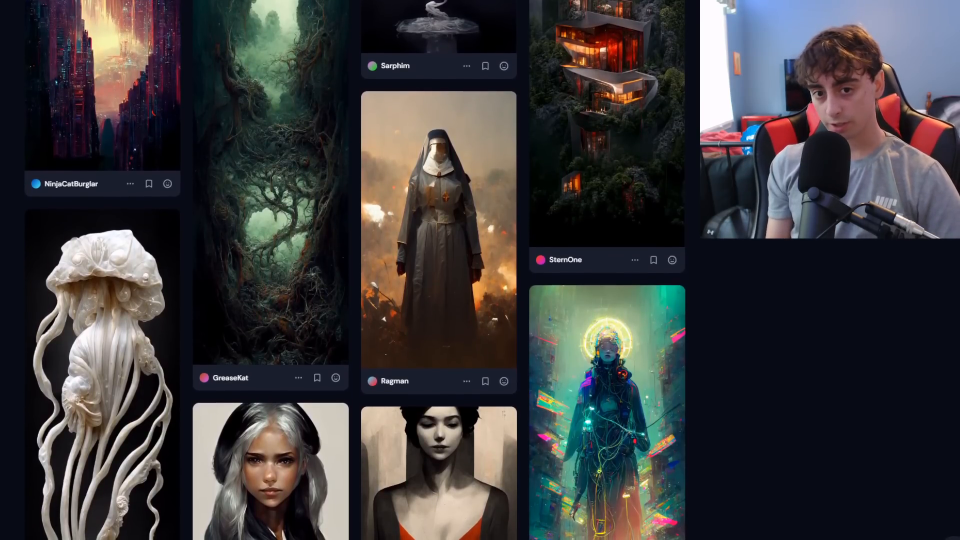
pyautogui.scroll(-3)
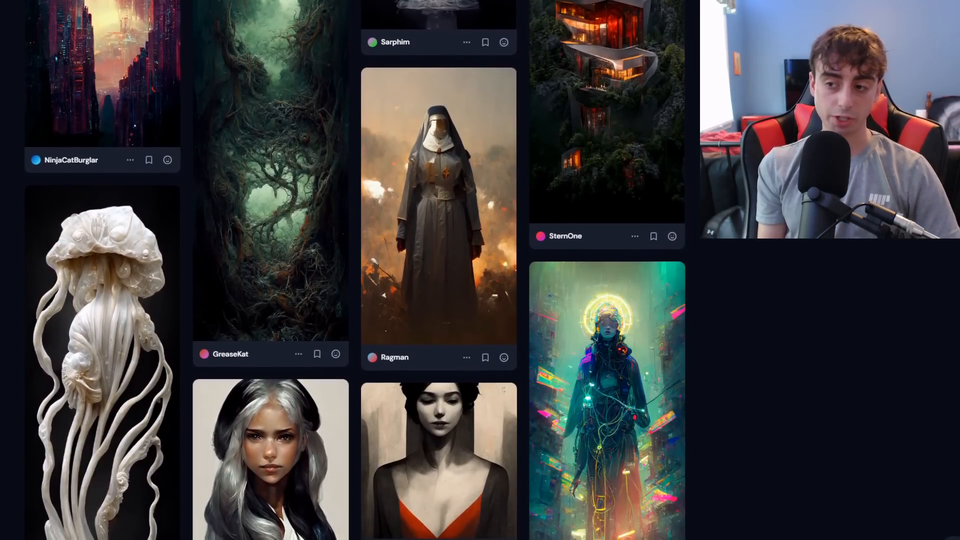
pyautogui.scroll(-3)
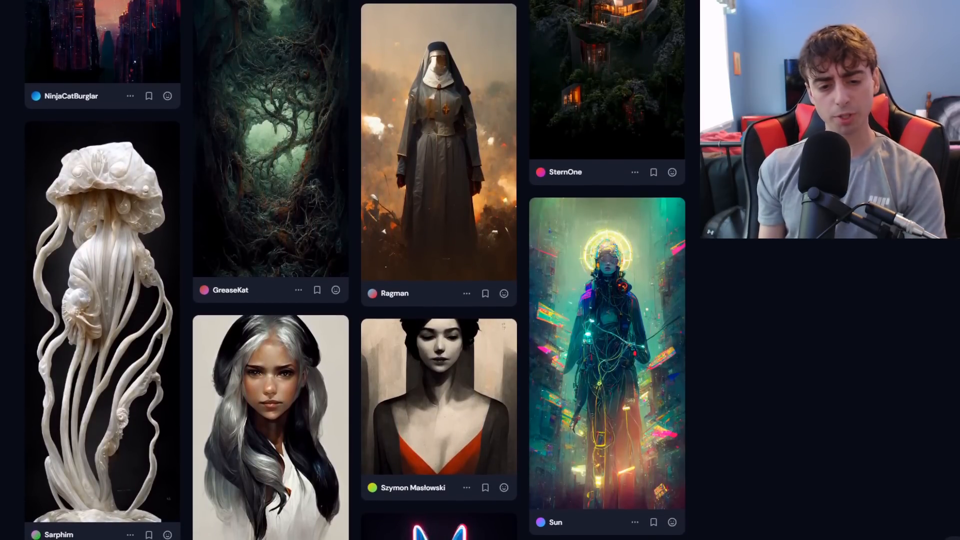
pyautogui.scroll(-3)
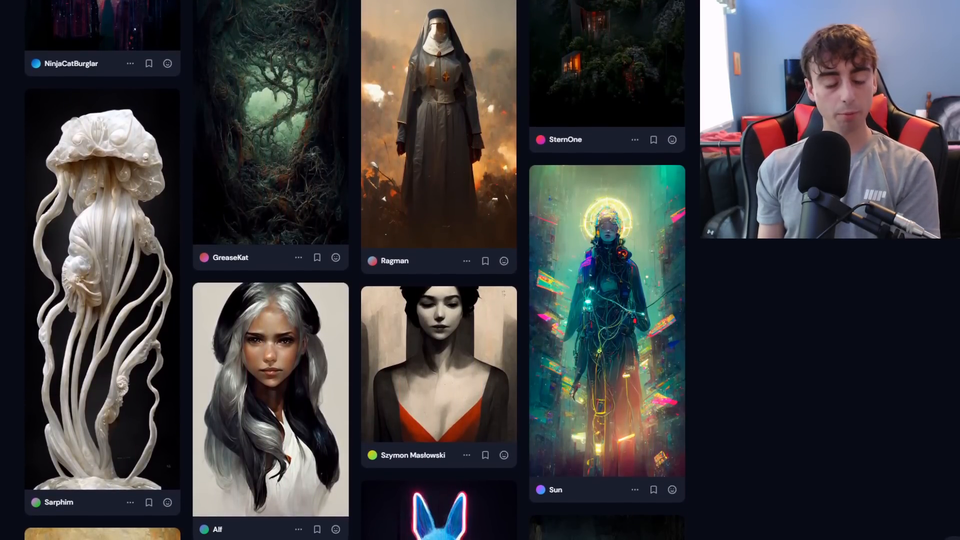
pyautogui.scroll(-3)
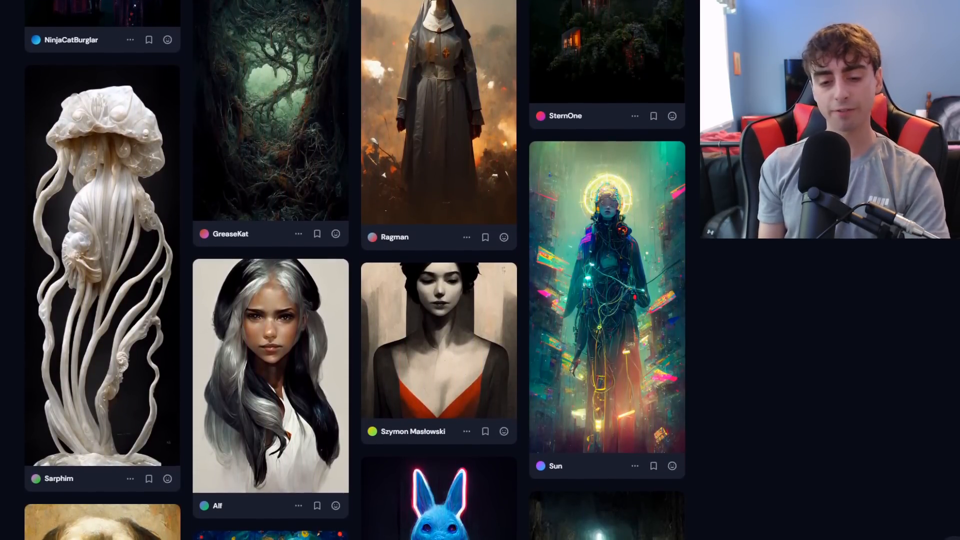
pyautogui.scroll(-3)
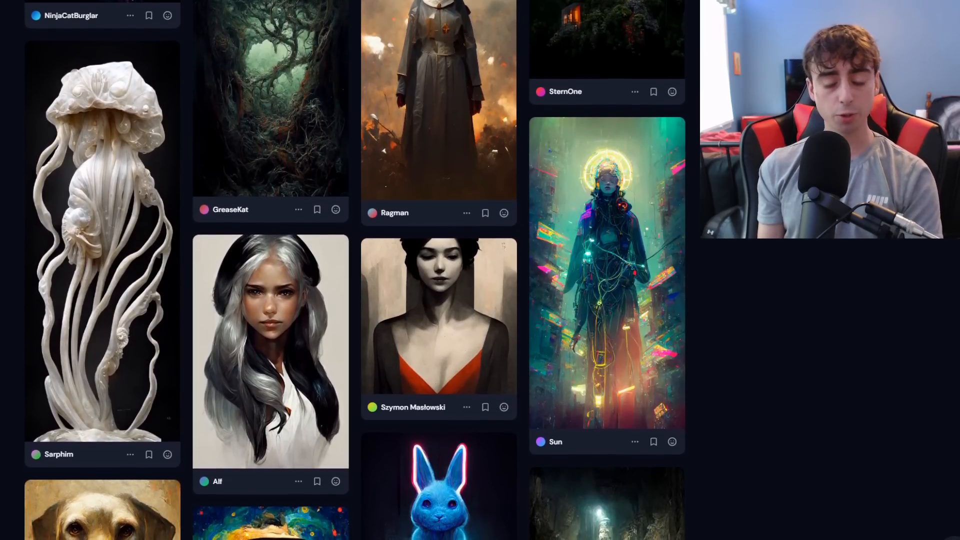
pyautogui.scroll(-3)
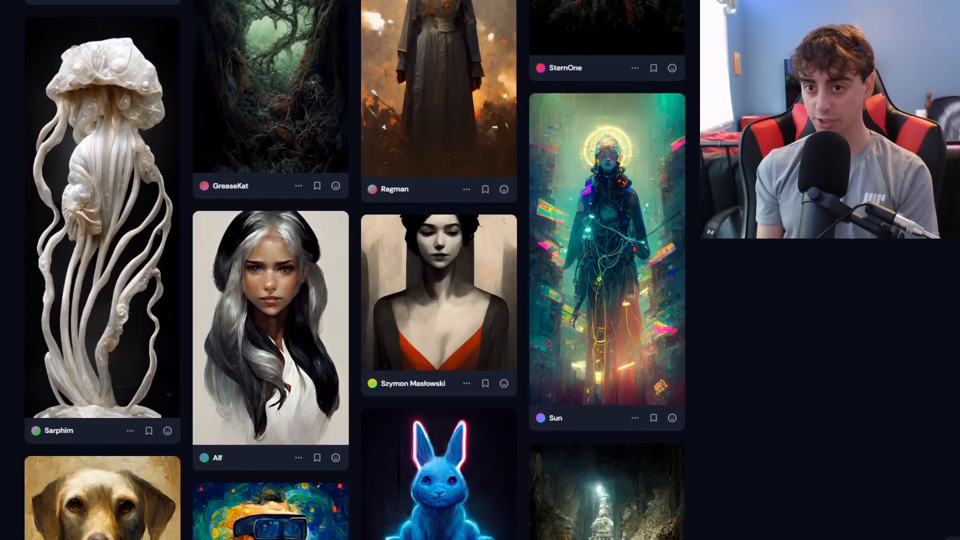
pyautogui.scroll(-3)
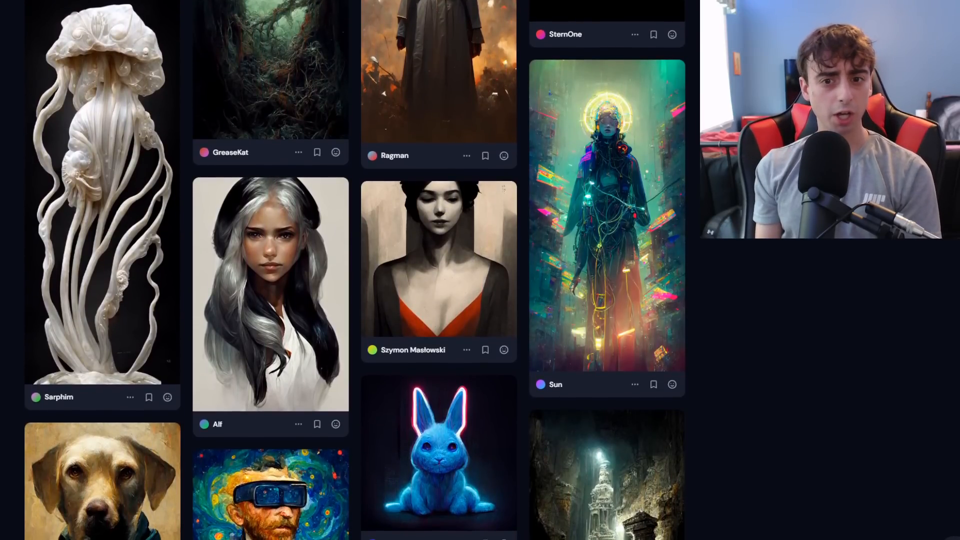
pyautogui.scroll(-3)
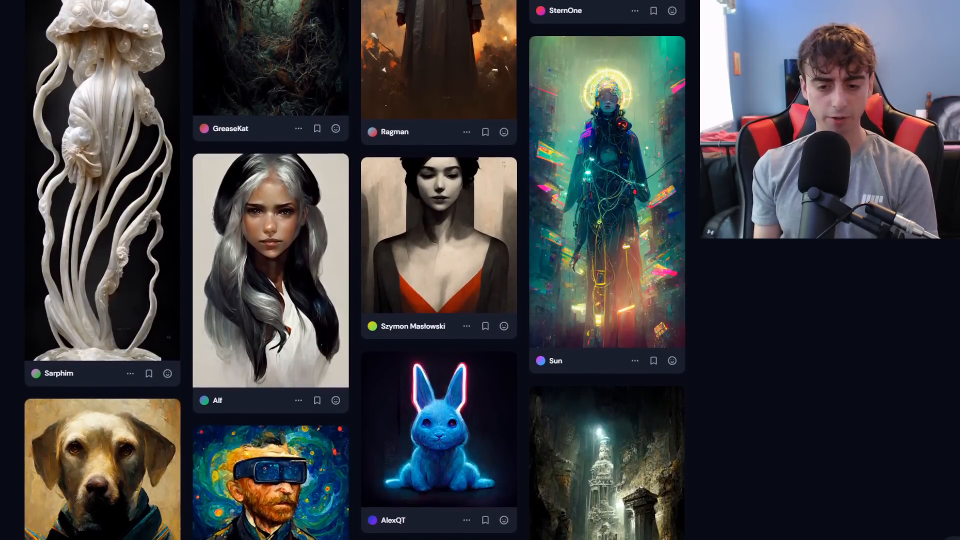
pyautogui.scroll(-3)
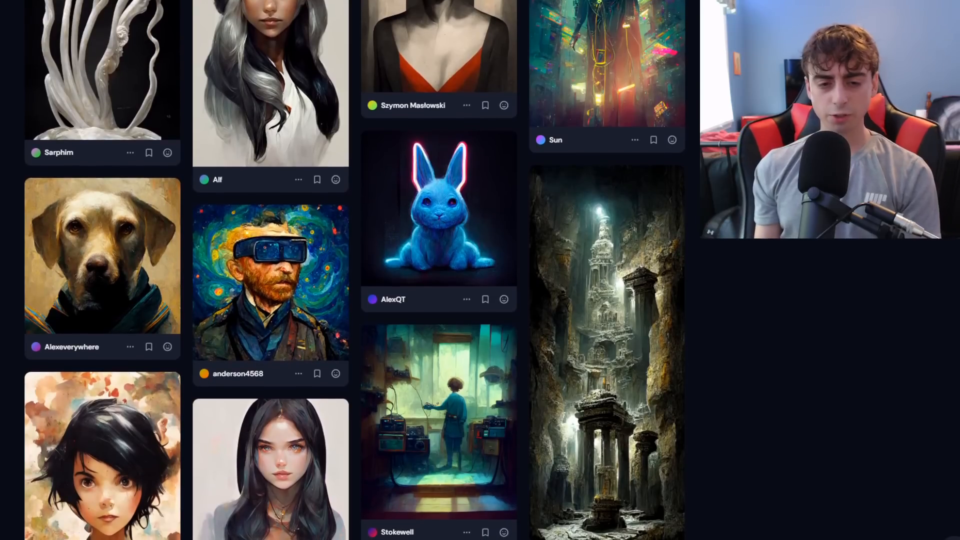
pyautogui.scroll(-3)
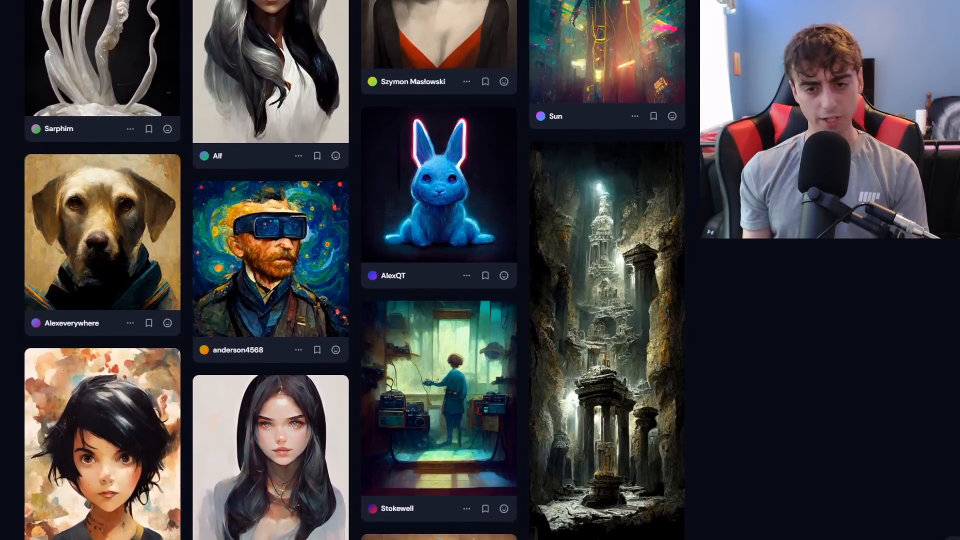
pyautogui.scroll(-3)
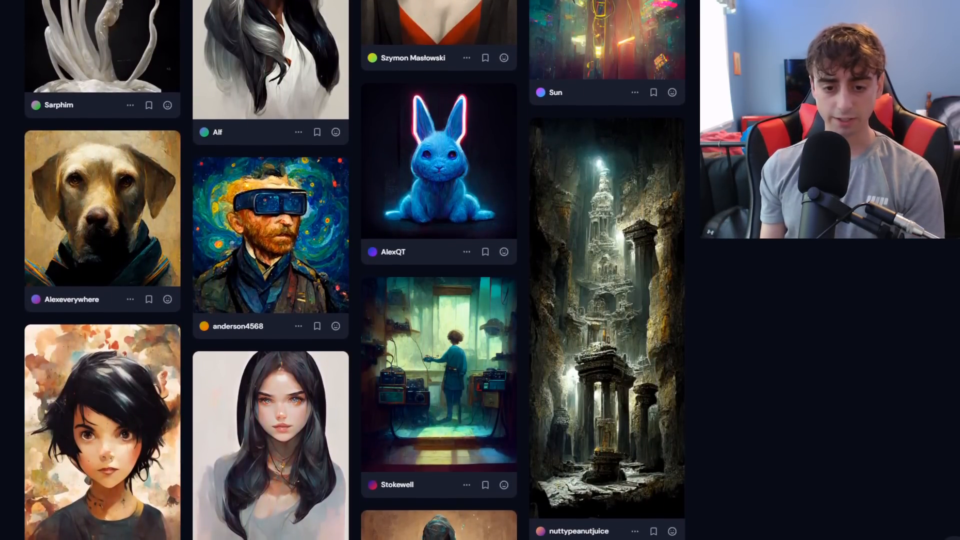
pyautogui.scroll(-3)
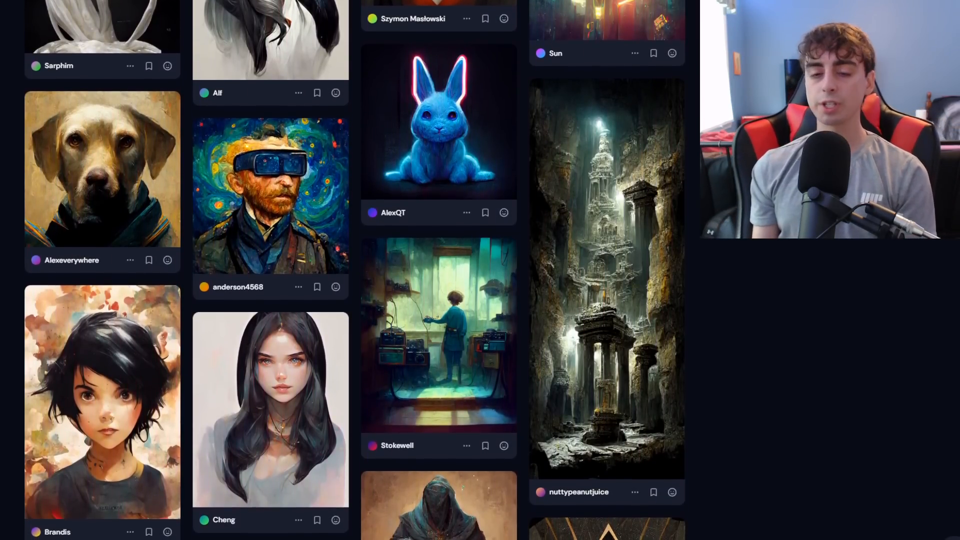
pyautogui.scroll(-3)
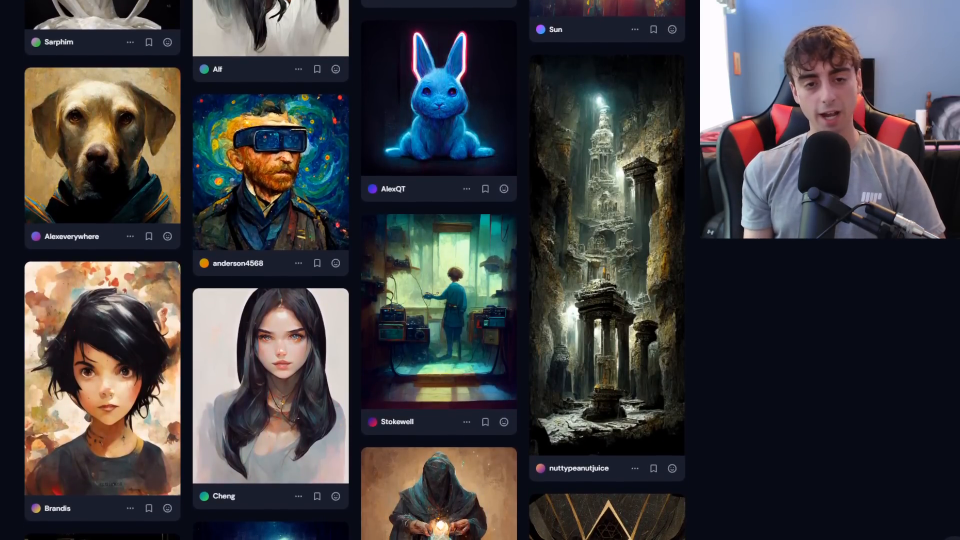
pyautogui.scroll(-3)
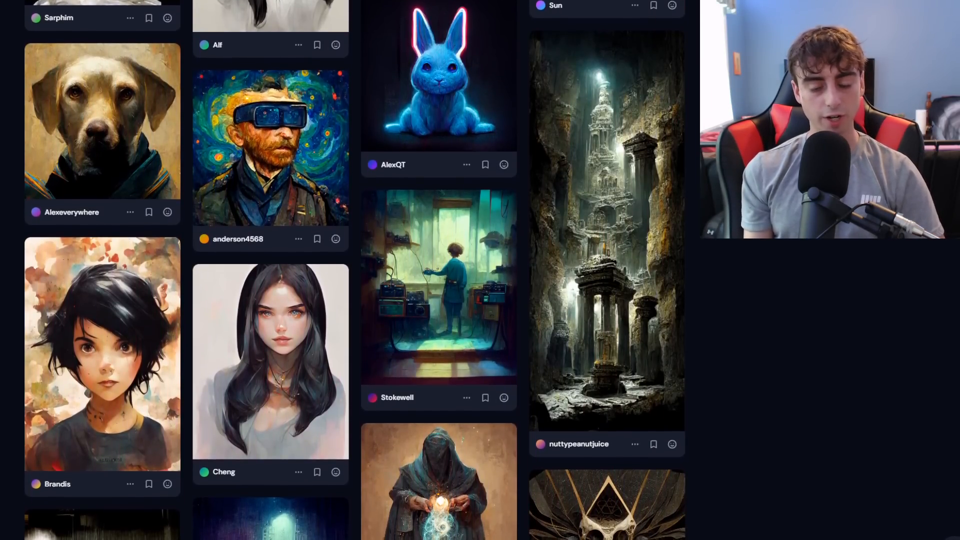
pyautogui.scroll(-3)
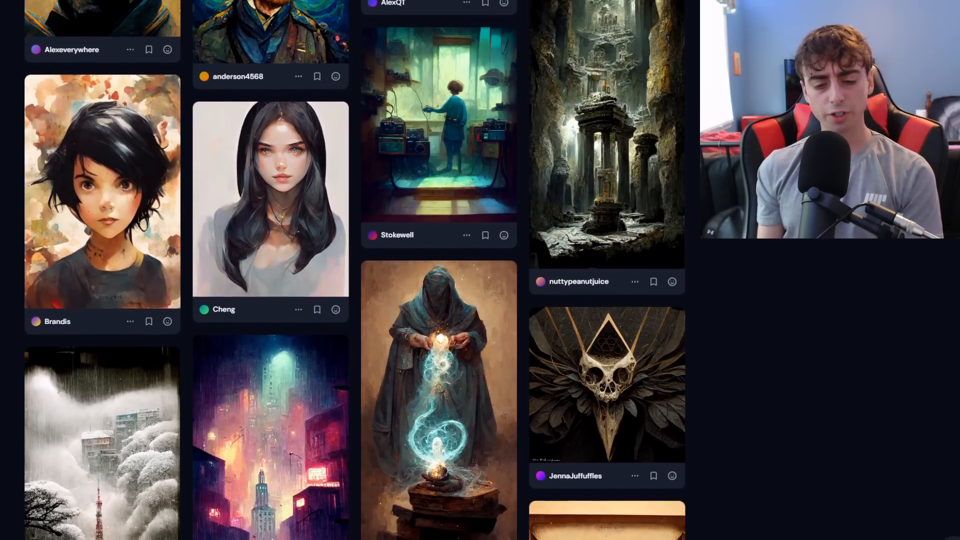
pyautogui.scroll(-3)
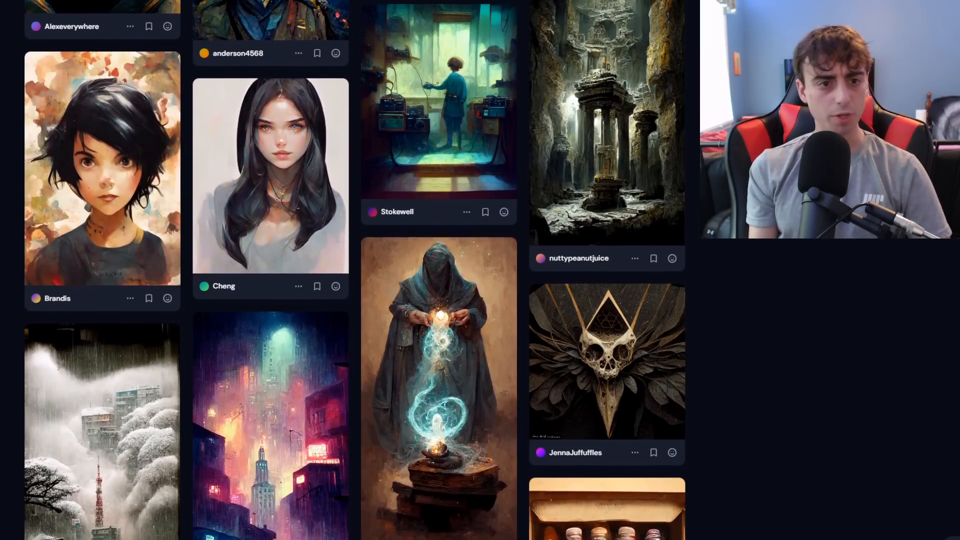
pyautogui.scroll(-3)
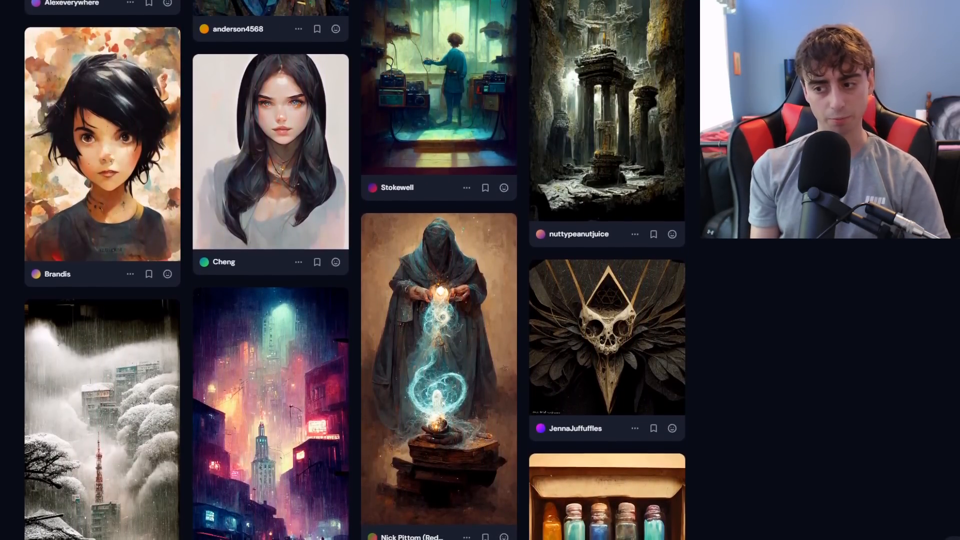
pyautogui.scroll(-3)
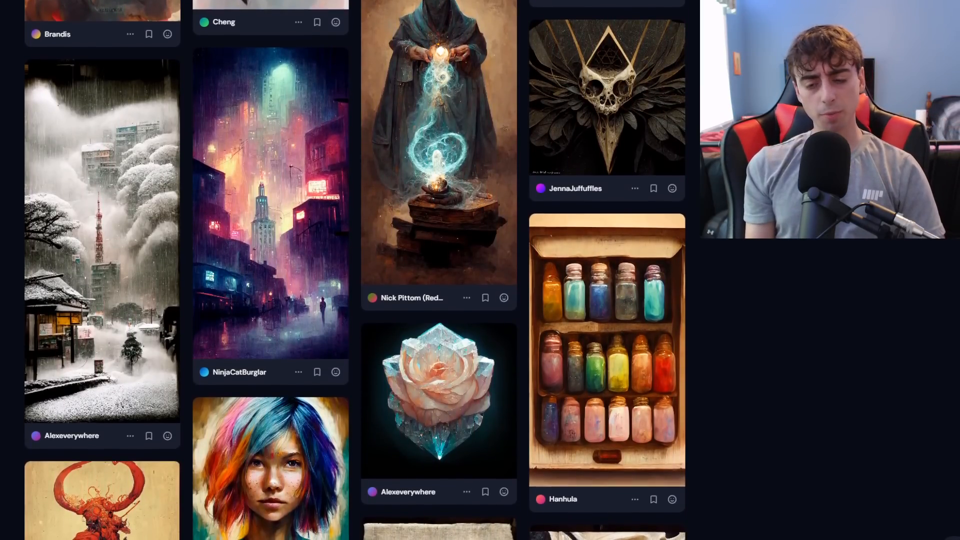
pyautogui.scroll(-3)
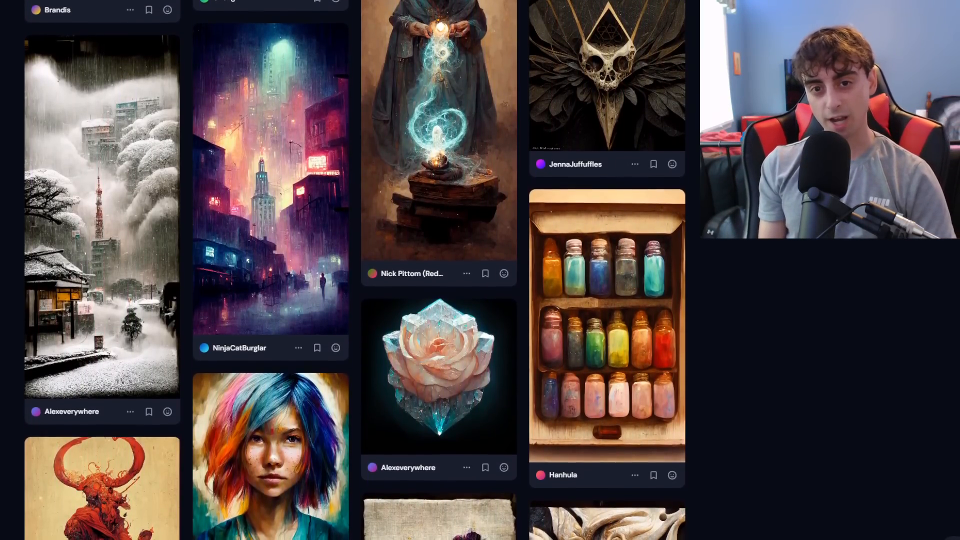
pyautogui.scroll(-3)
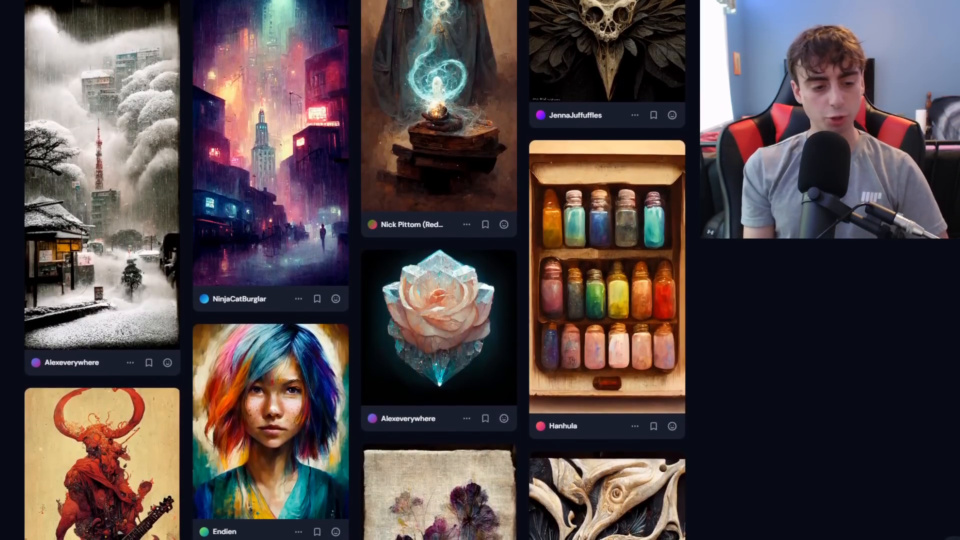
pyautogui.scroll(-3)
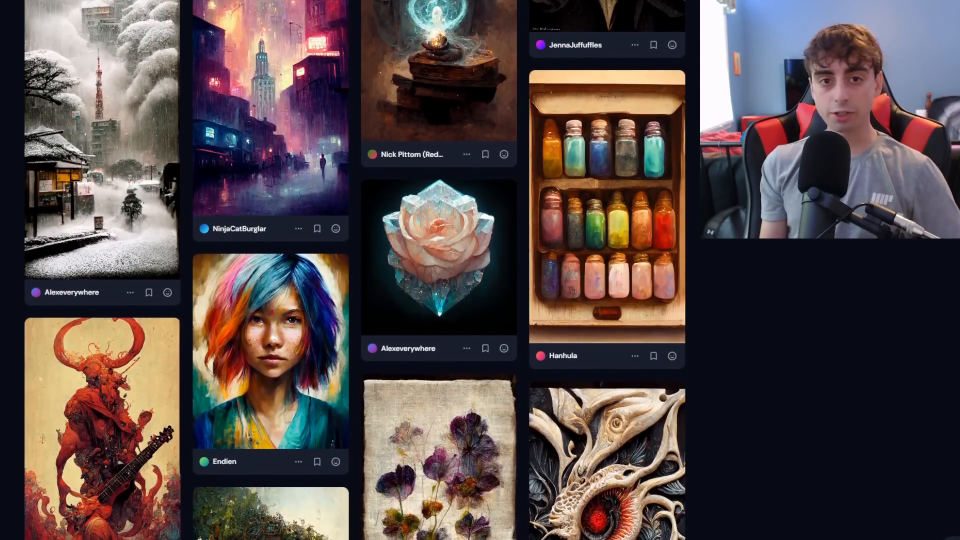
pyautogui.scroll(-3)
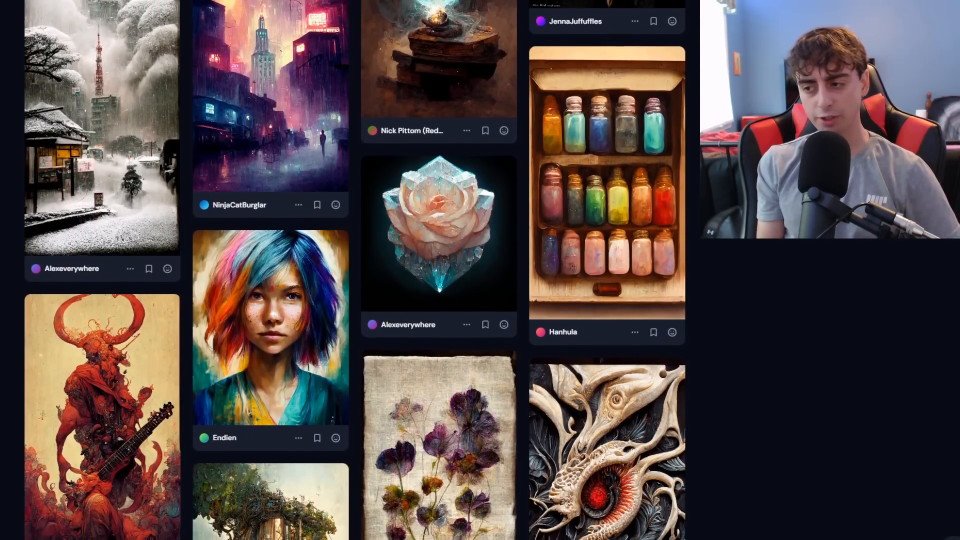
pyautogui.scroll(-3)
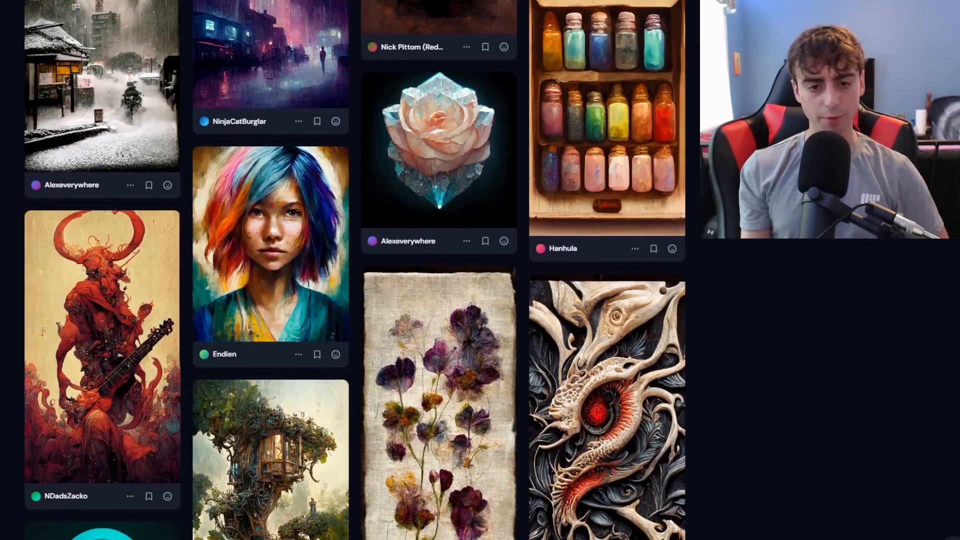
pyautogui.scroll(-3)
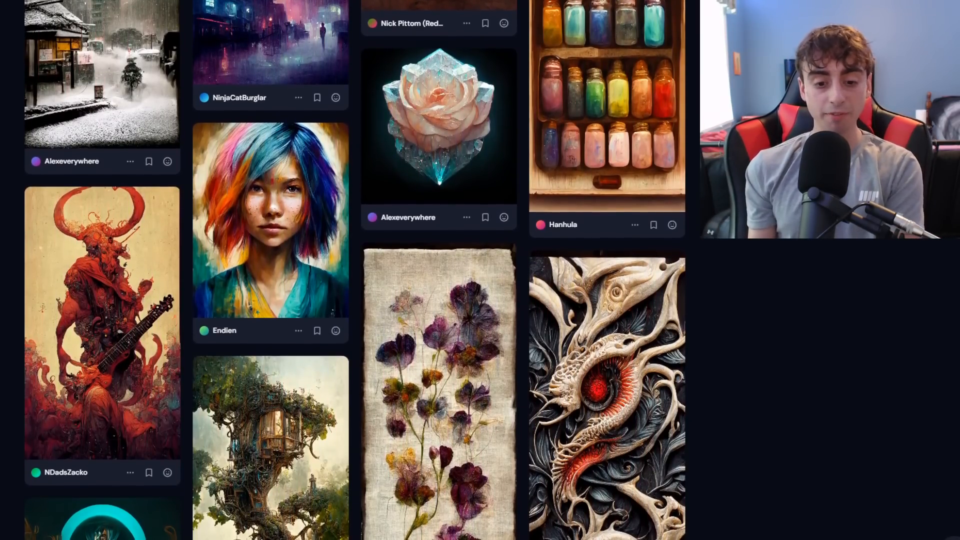
pyautogui.scroll(-3)
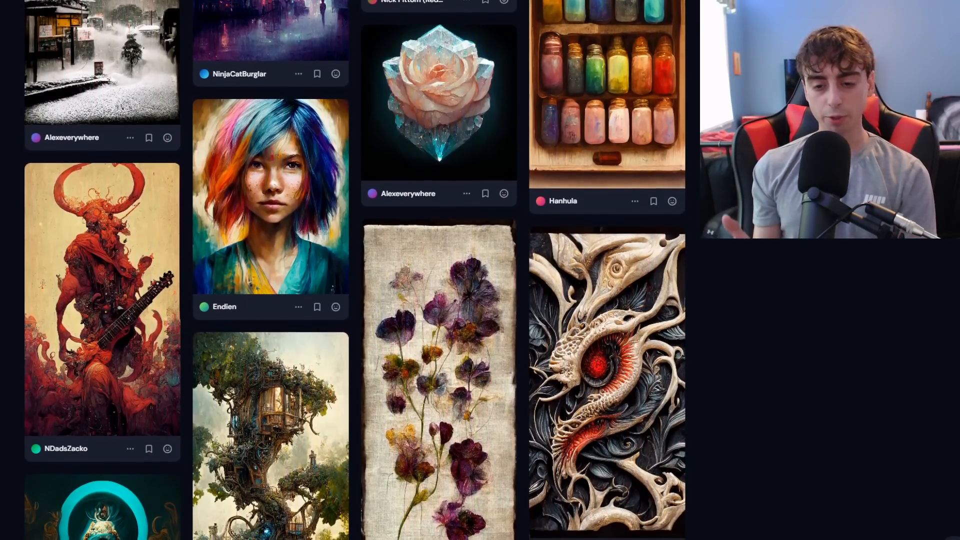
pyautogui.scroll(-3)
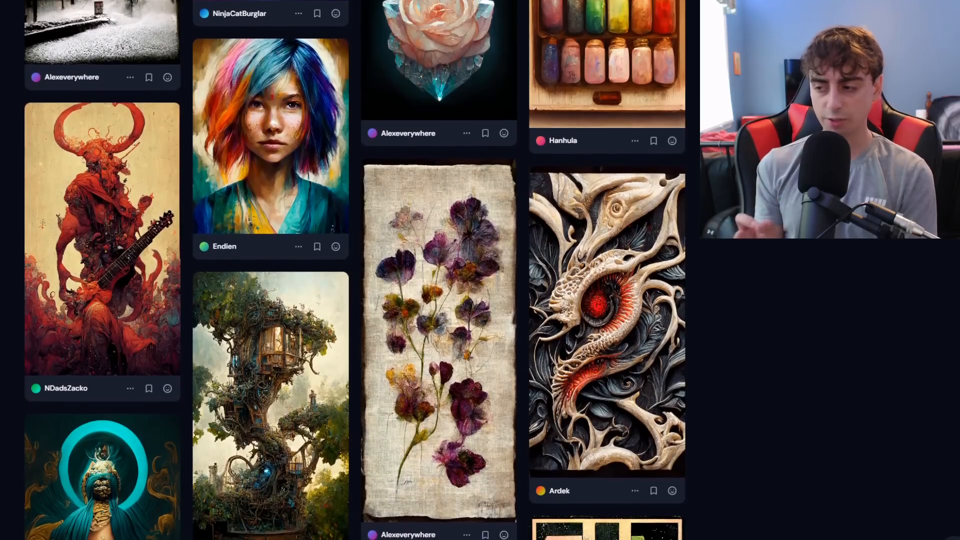
pyautogui.scroll(-3)
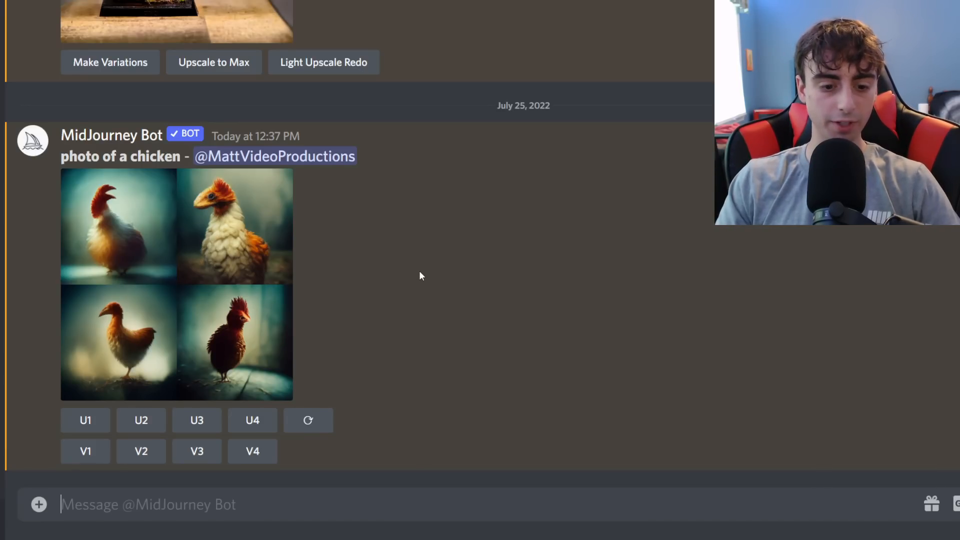
pyautogui.moveTo(300, 354)
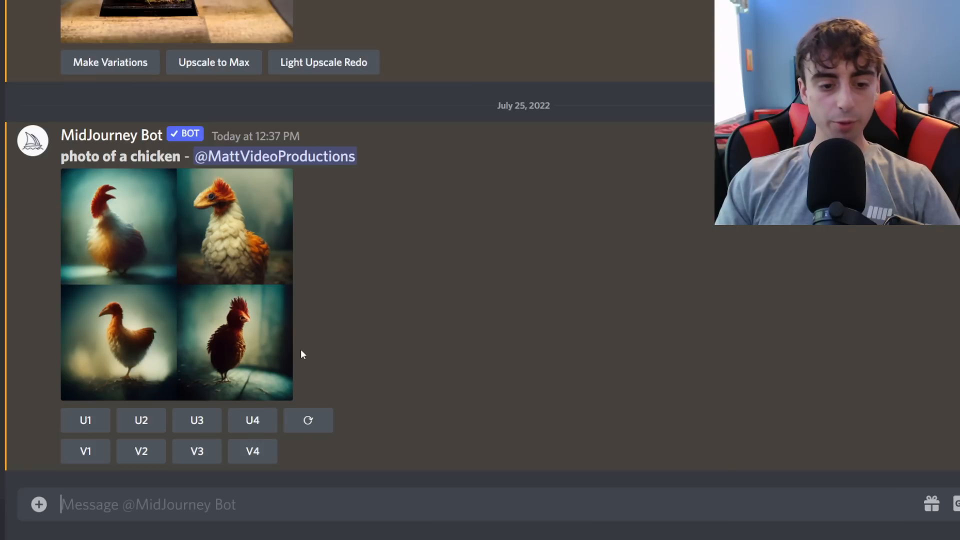
pyautogui.moveTo(193, 417)
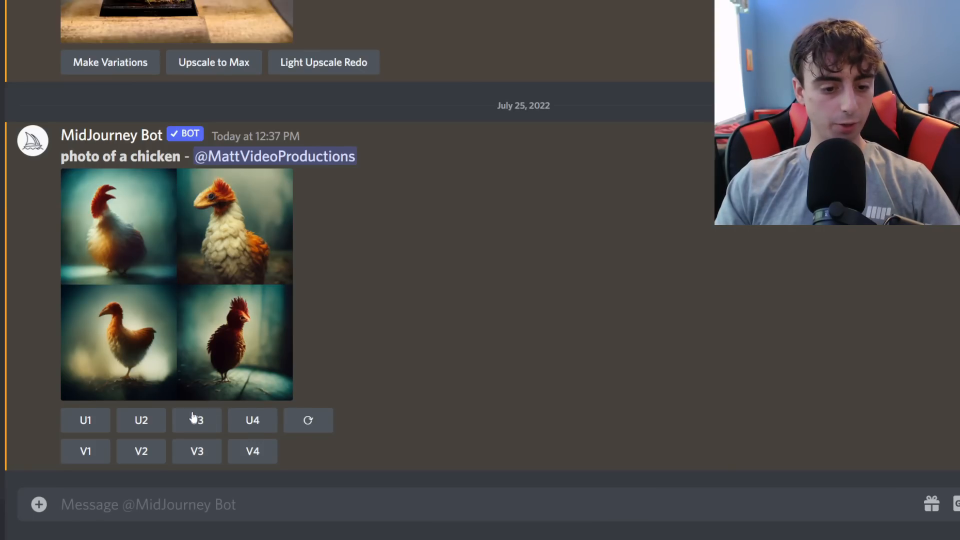
# Upscale the fluffy orange-crested chicken with U2, then view DALL-E's 'photo of a chicken' results.
pyautogui.click(141, 419)
pyautogui.write('/imagine prompt photo of a chicken --stylize 625')
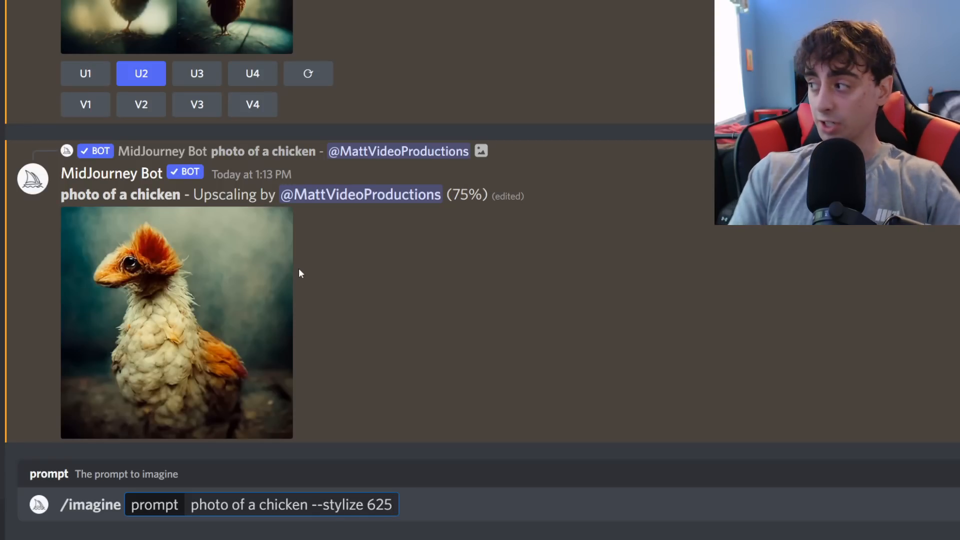
pyautogui.click(176, 323)
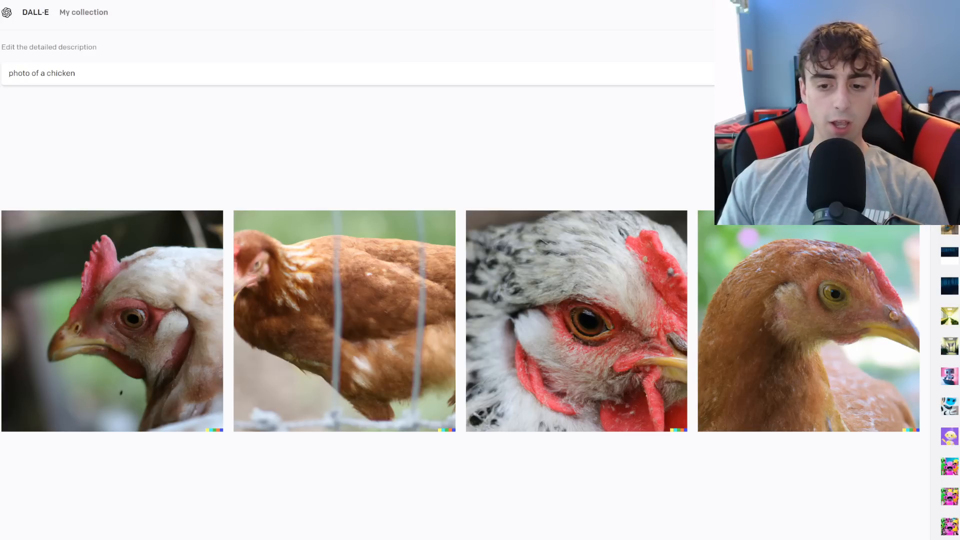
pyautogui.moveTo(466, 324)
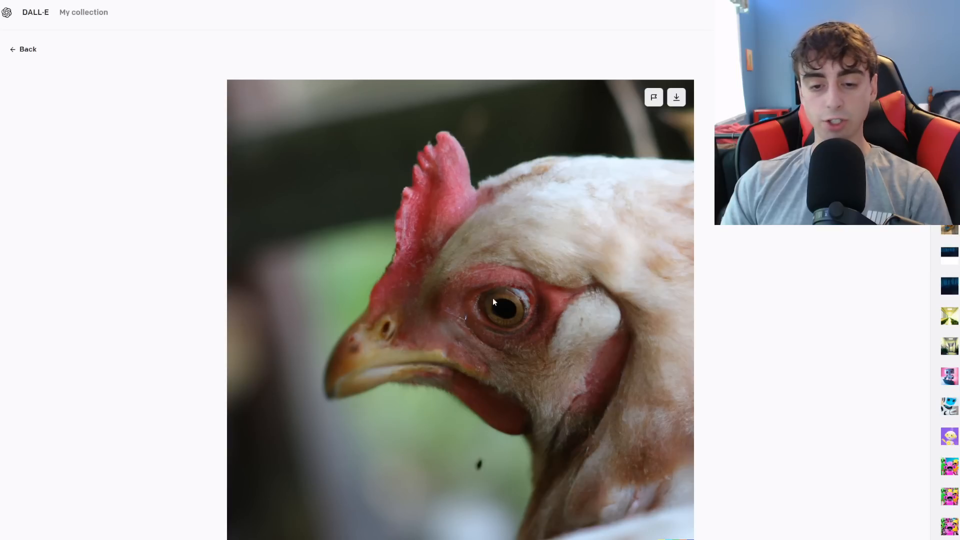
# Close the enlarged white hen, then enlarge and close the black stylized chicken result.
pyautogui.click(24, 49)
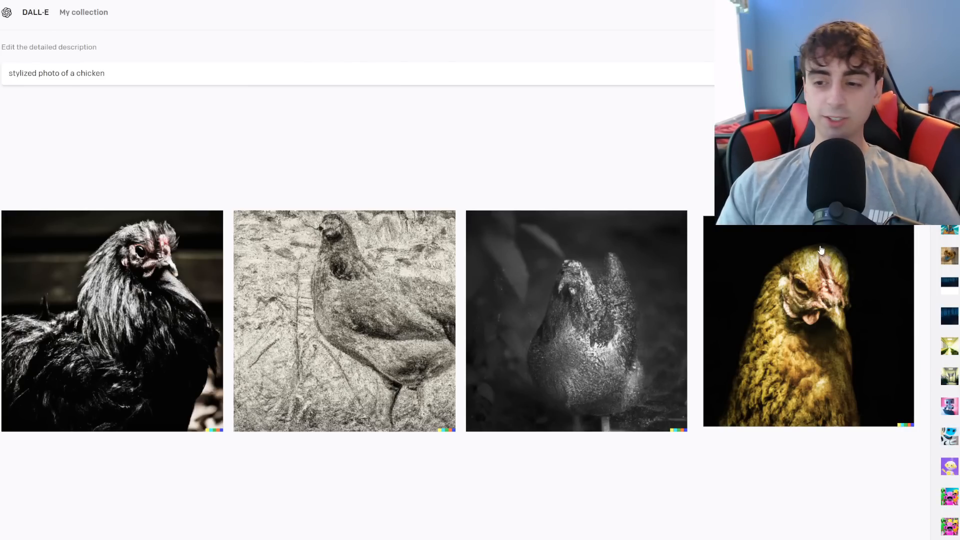
pyautogui.click(806, 321)
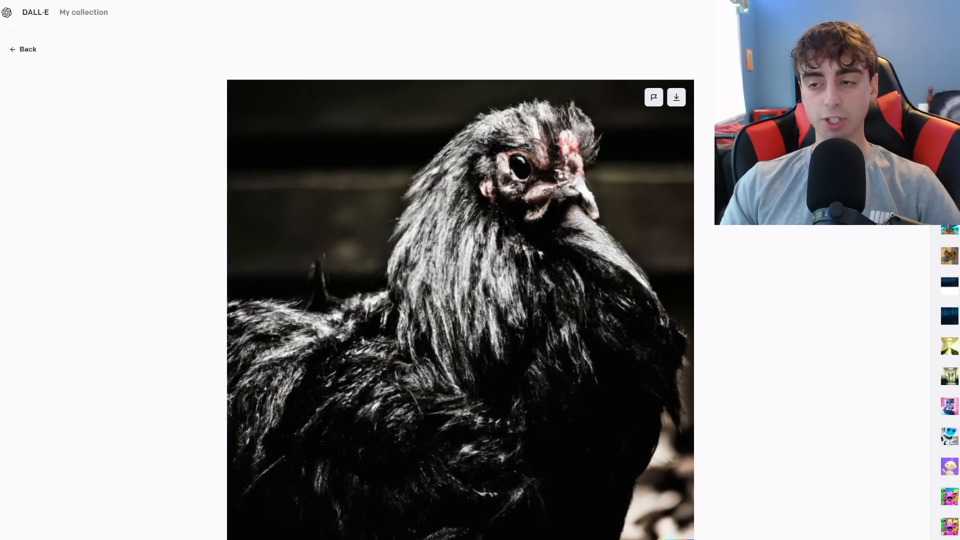
pyautogui.click(23, 48)
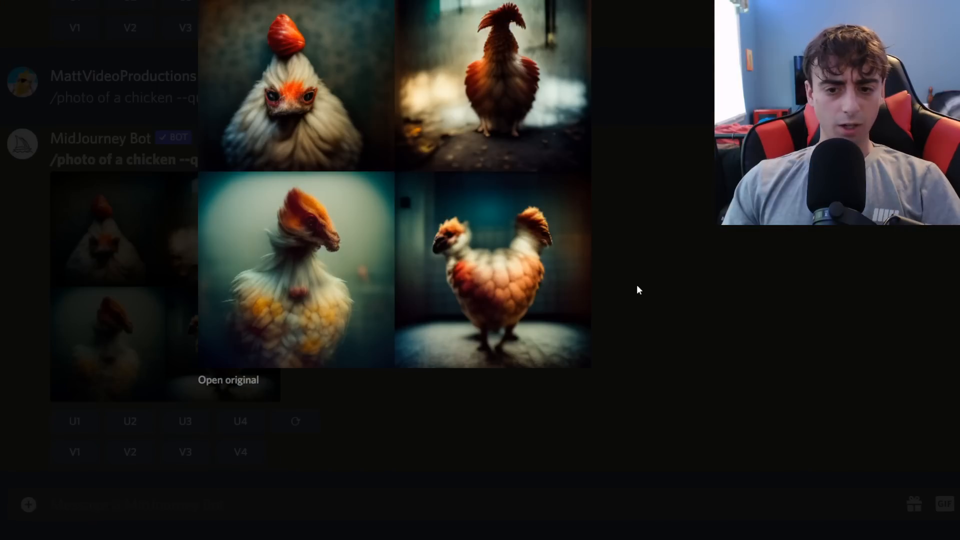
pyautogui.moveTo(717, 232)
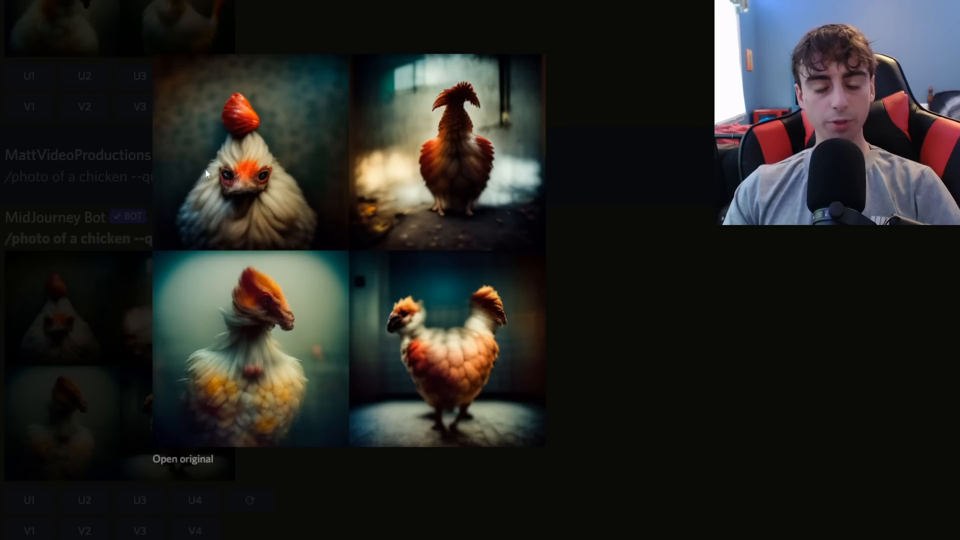
pyautogui.moveTo(504, 347)
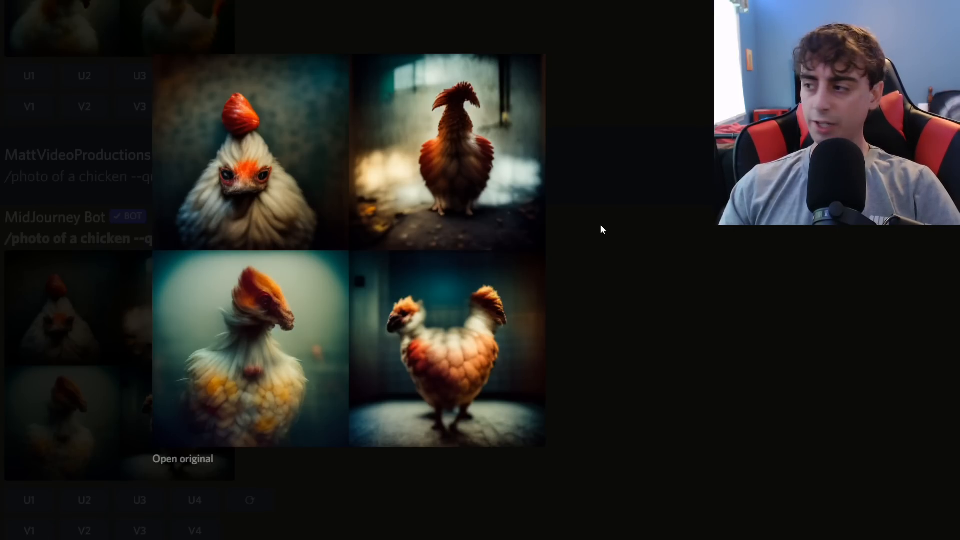
pyautogui.moveTo(666, 225)
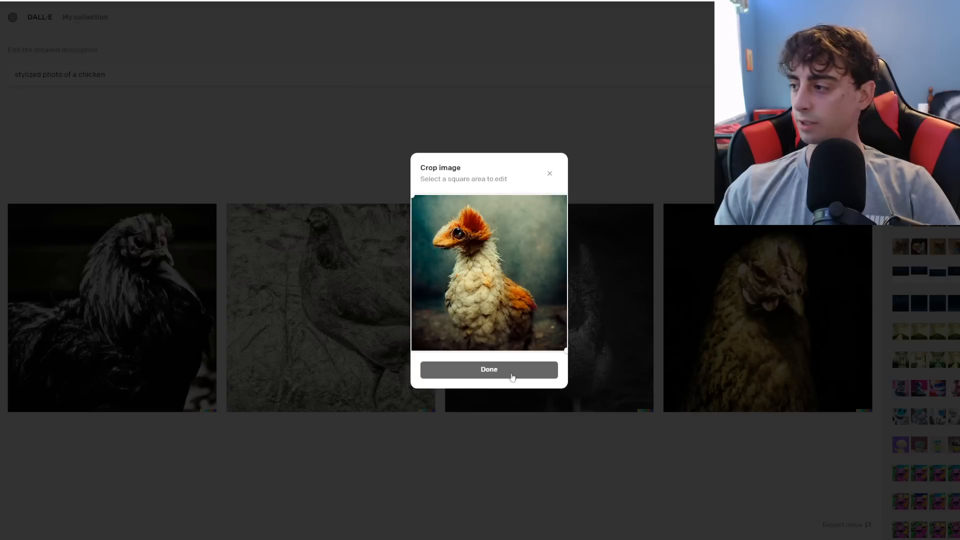
# Accept the square crop, erase the chicken's head, and enter 'stylized photo of a chicken'.
pyautogui.click(489, 369)
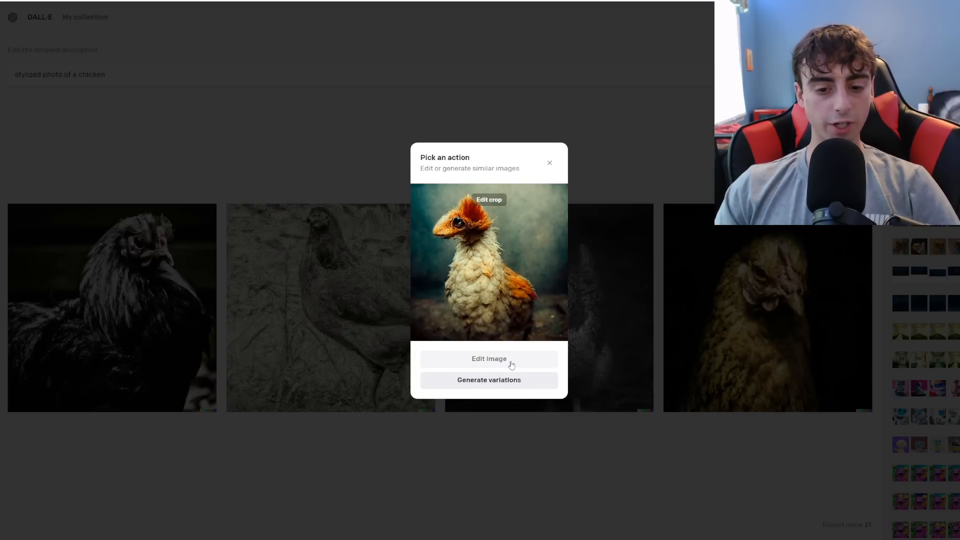
pyautogui.click(488, 358)
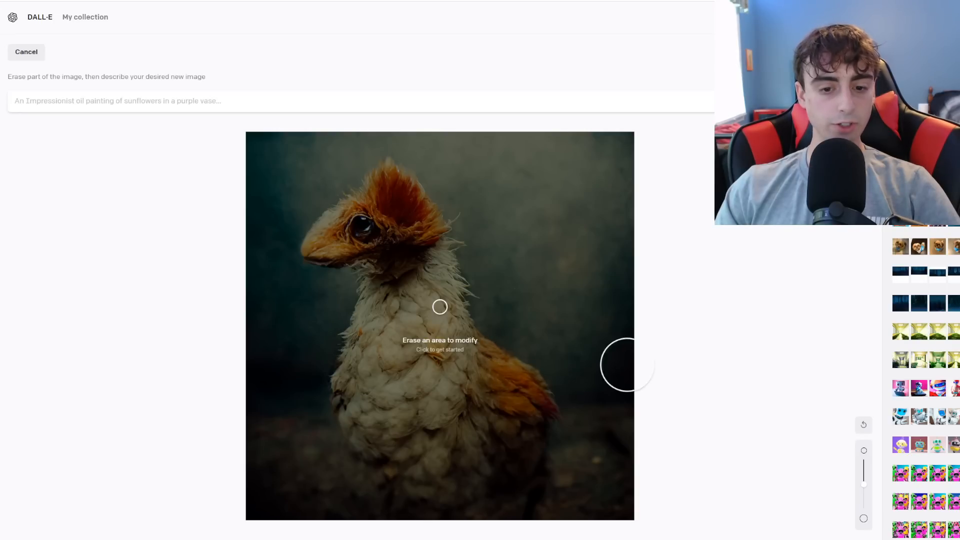
pyautogui.moveTo(446, 221); pyautogui.dragTo(447, 293)
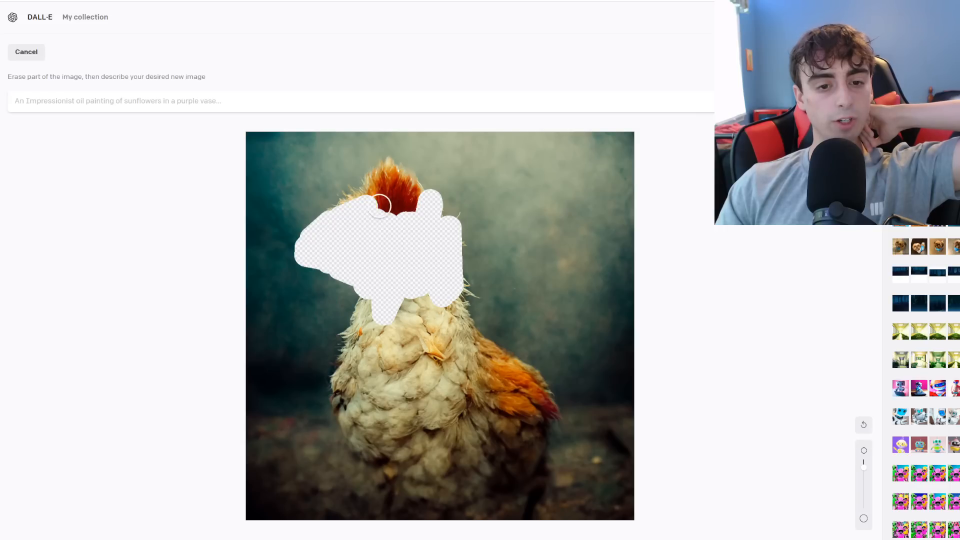
pyautogui.moveTo(380, 205); pyautogui.dragTo(461, 235)
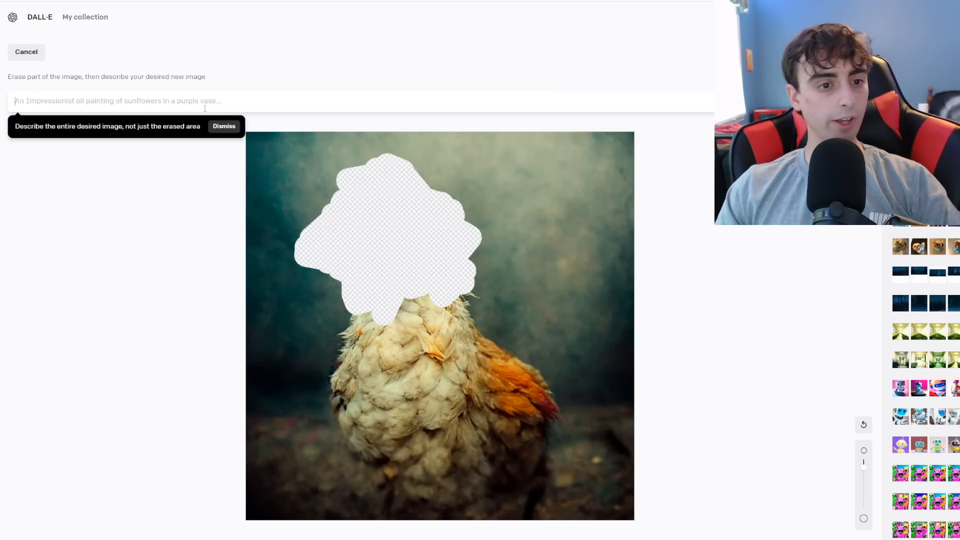
pyautogui.write('stylized photo of a chicken')
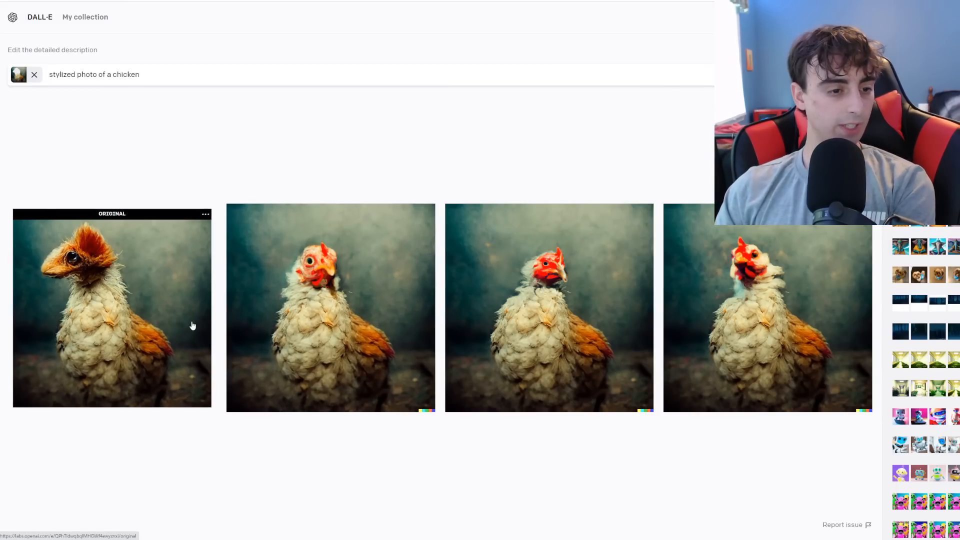
# Generate the edits, then enlarge the first red-faced chicken result and return to the grid.
pyautogui.click(112, 308)
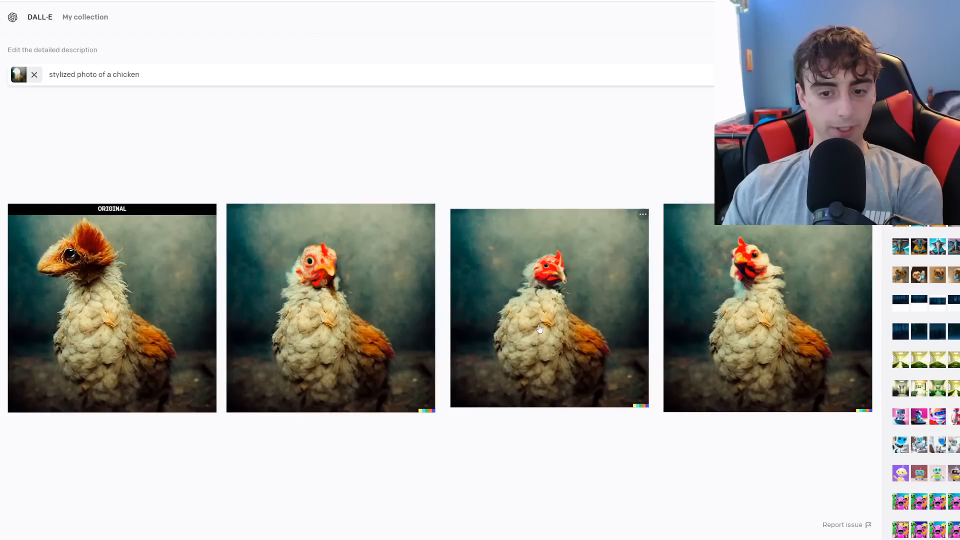
pyautogui.click(548, 307)
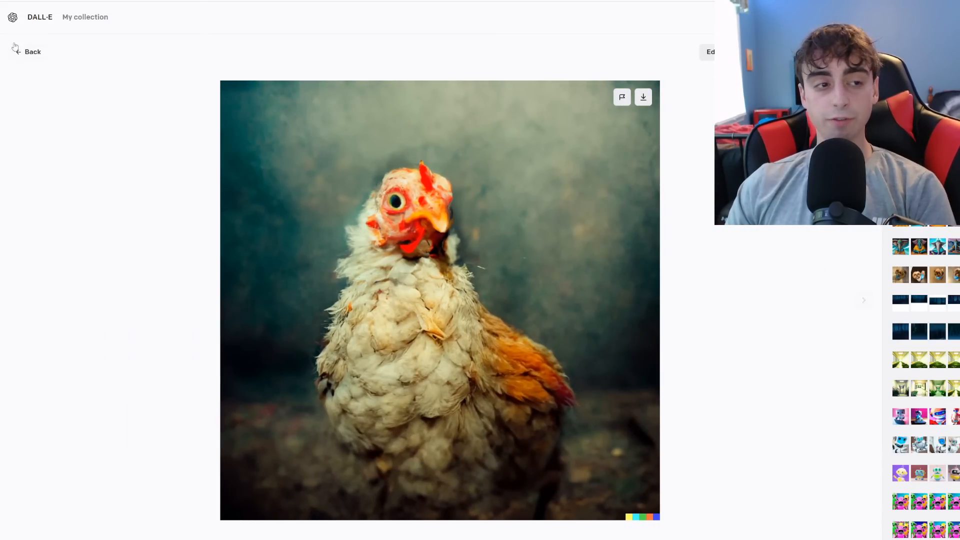
pyautogui.click(710, 51)
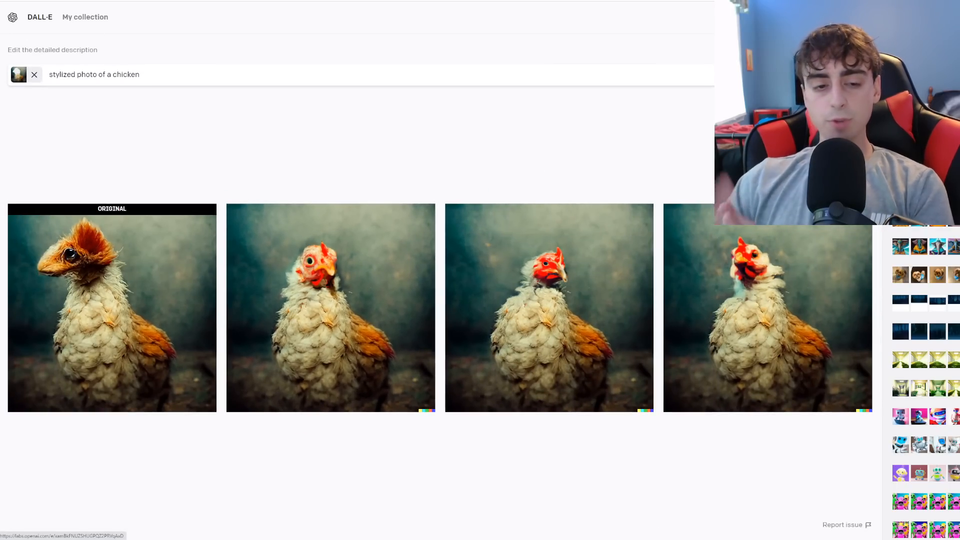